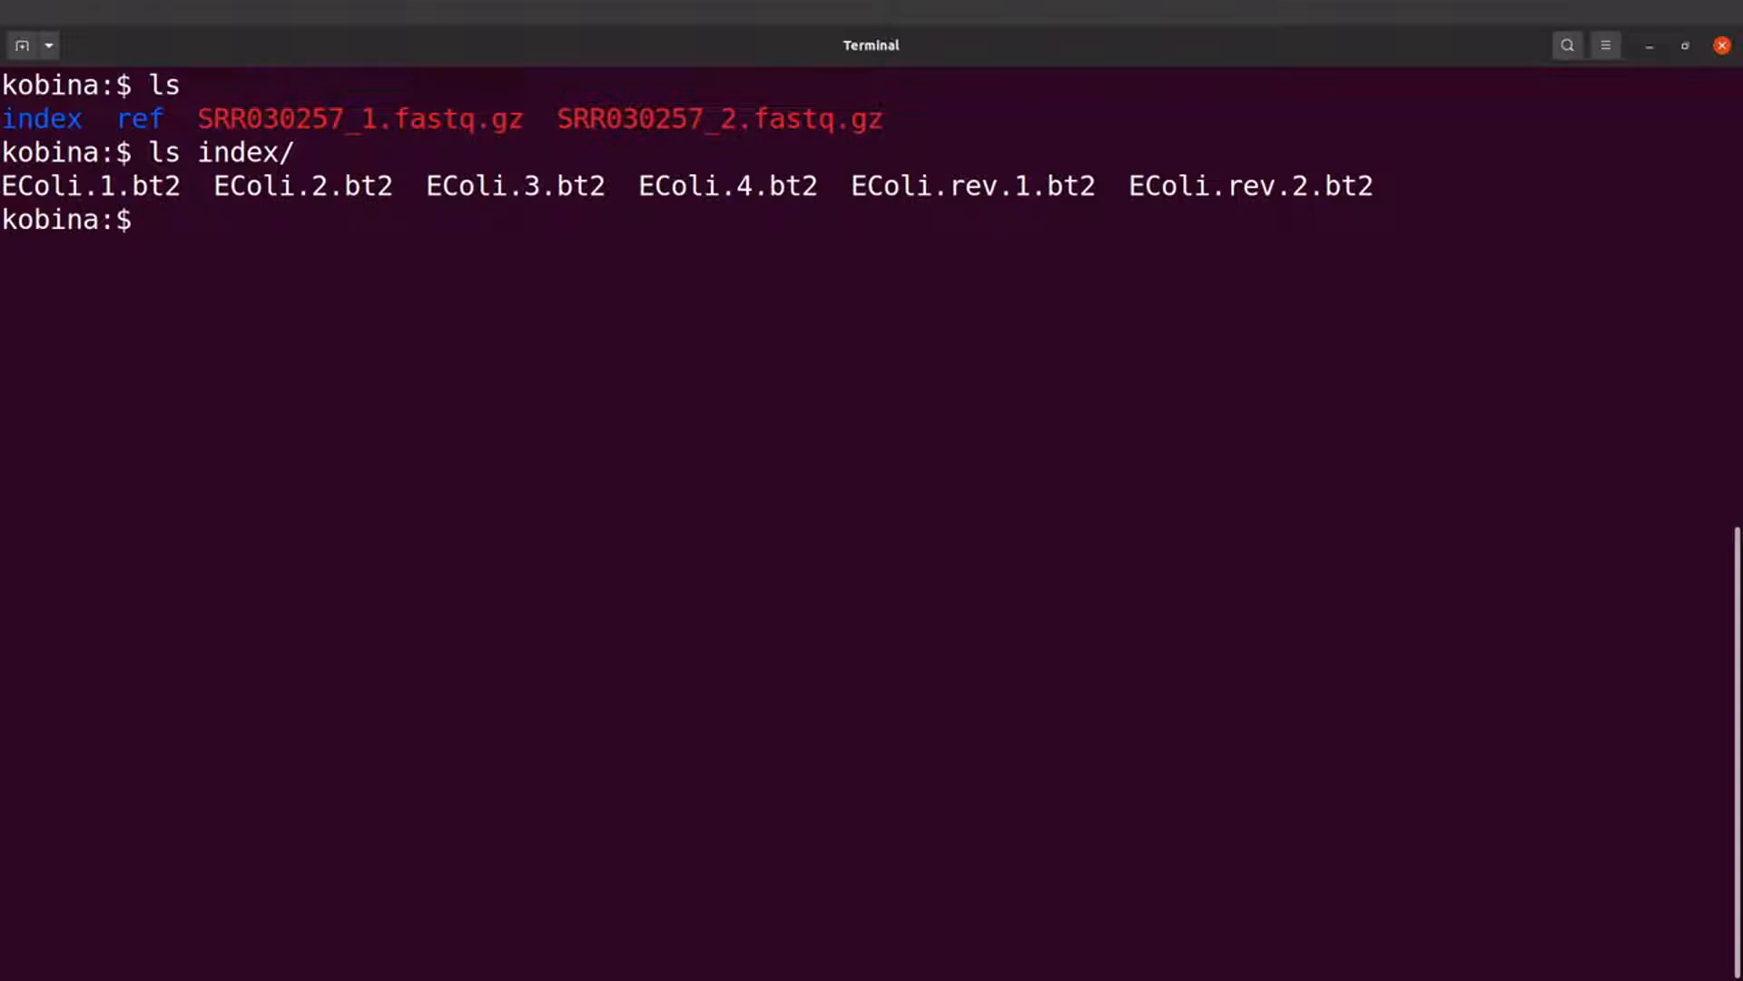
Create a directory named mapped with mkdir
{"action": "type", "text": "mkdir"}
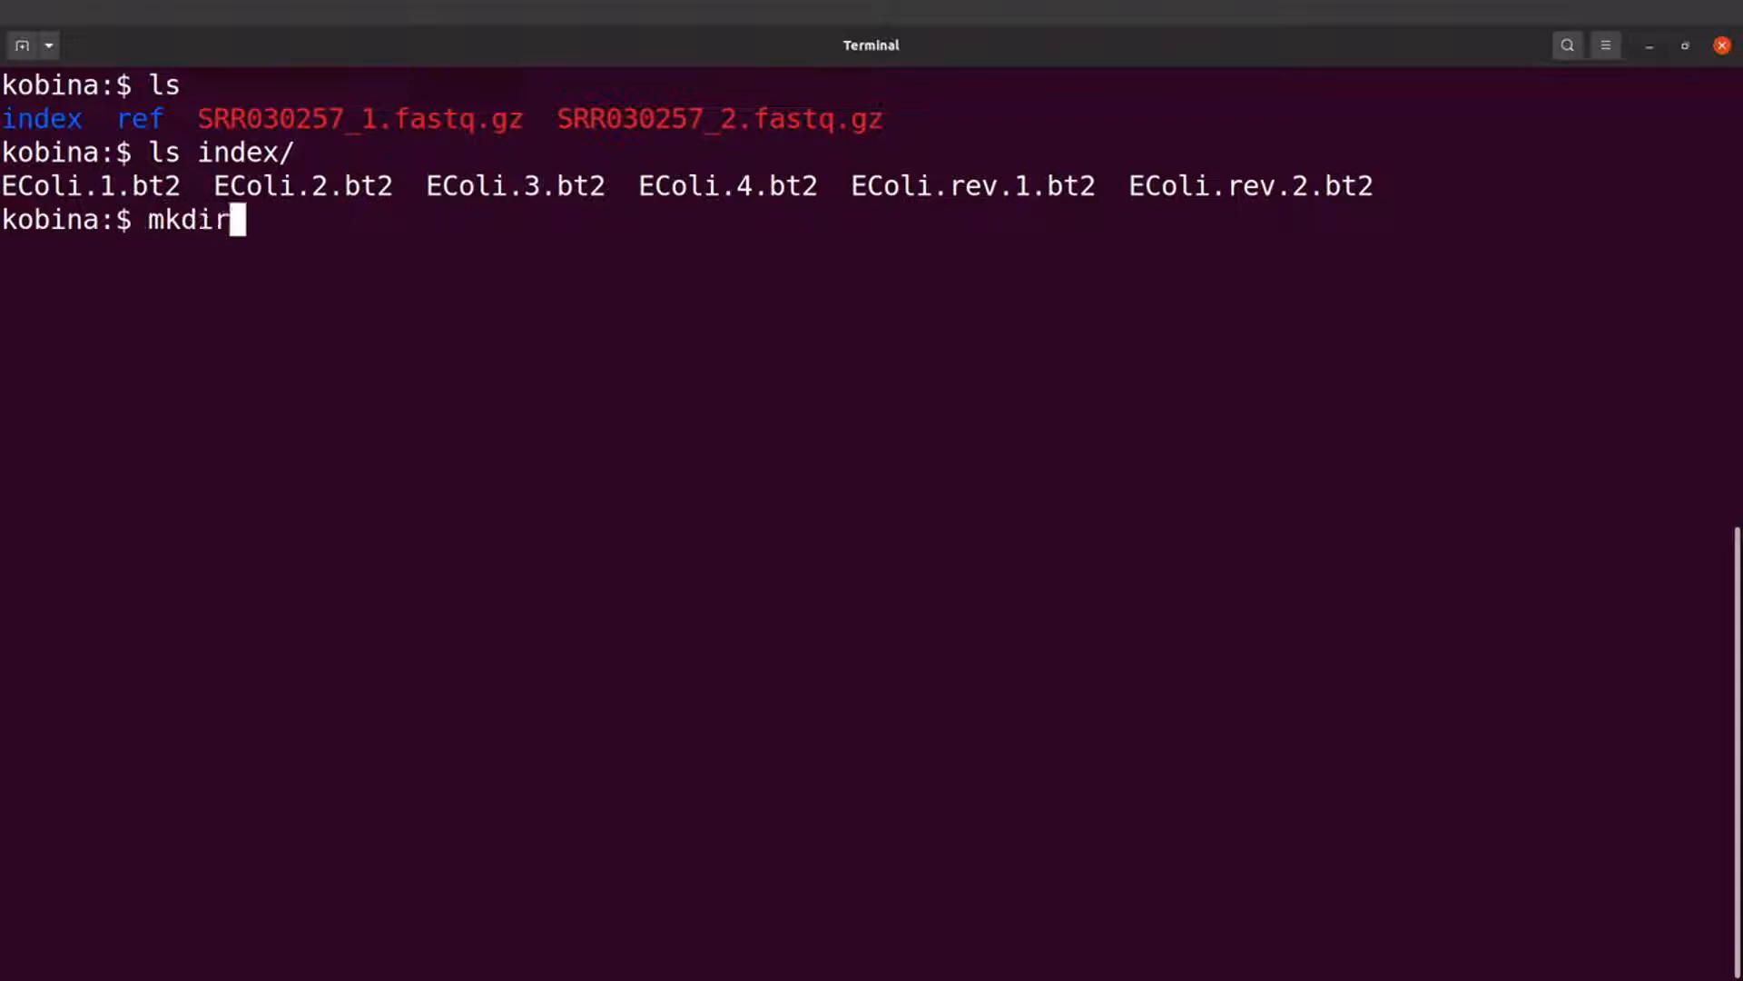
{"action": "type", "text": "mapped"}
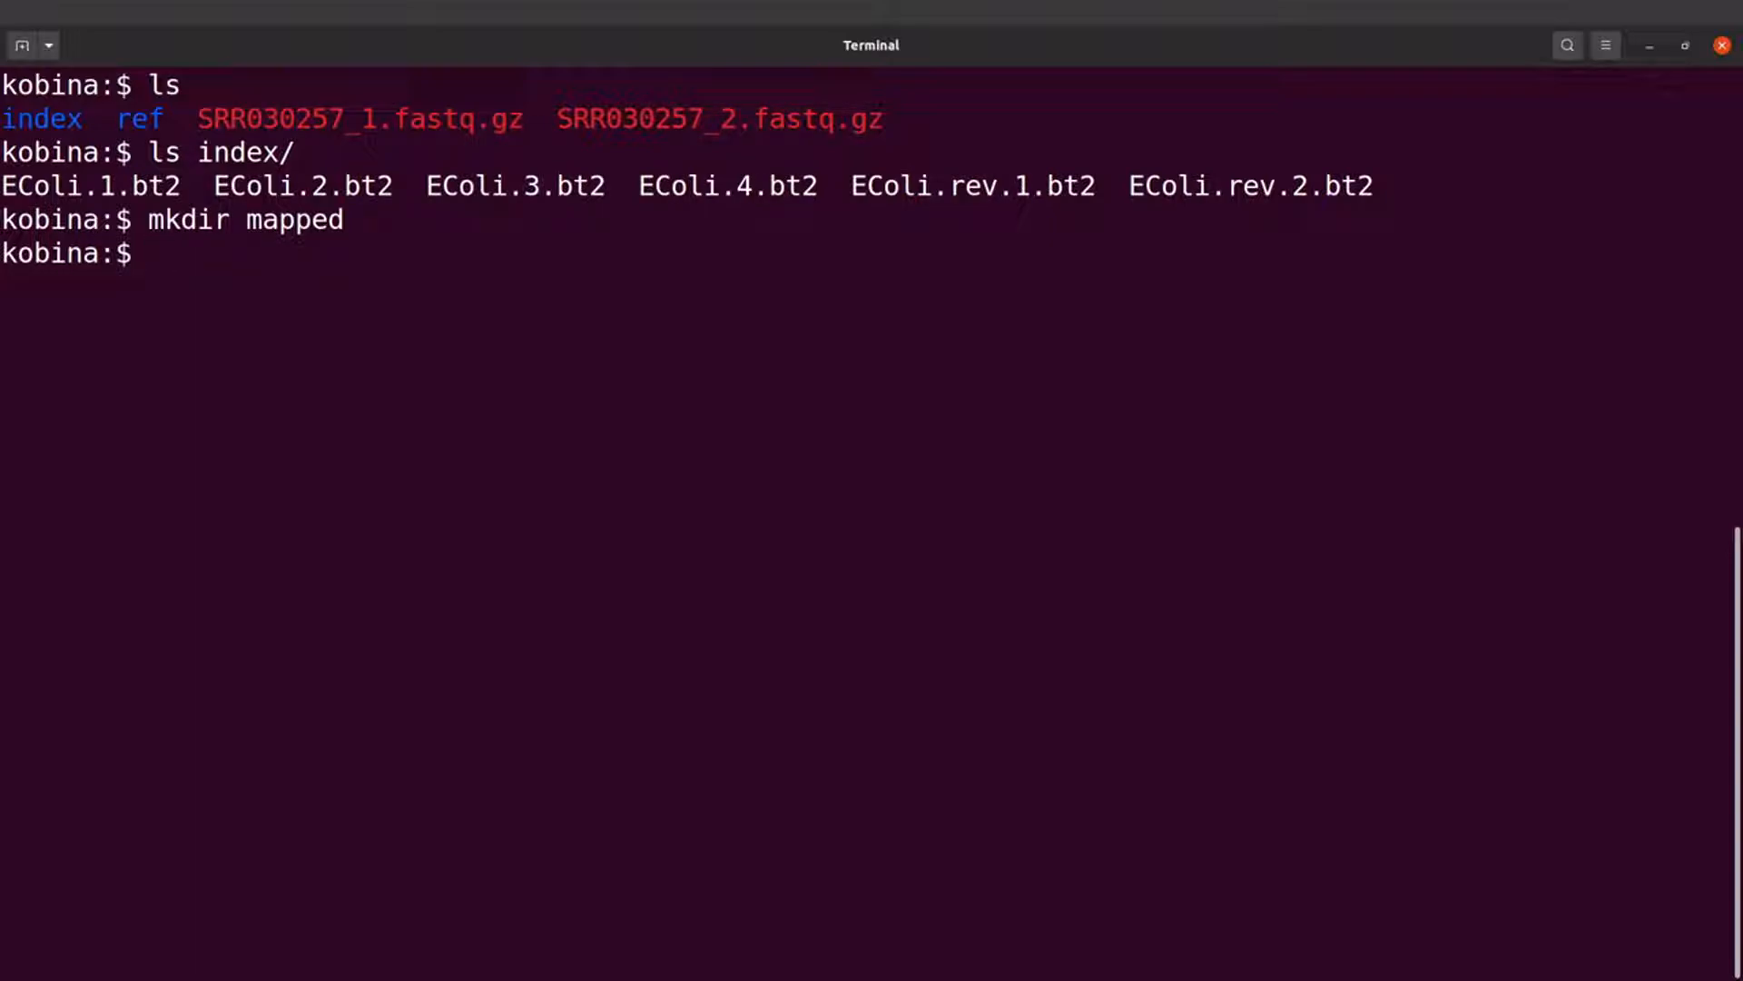
Start a bowtie2 command using the index/EColi index
{"action": "type", "text": "bowtie"}
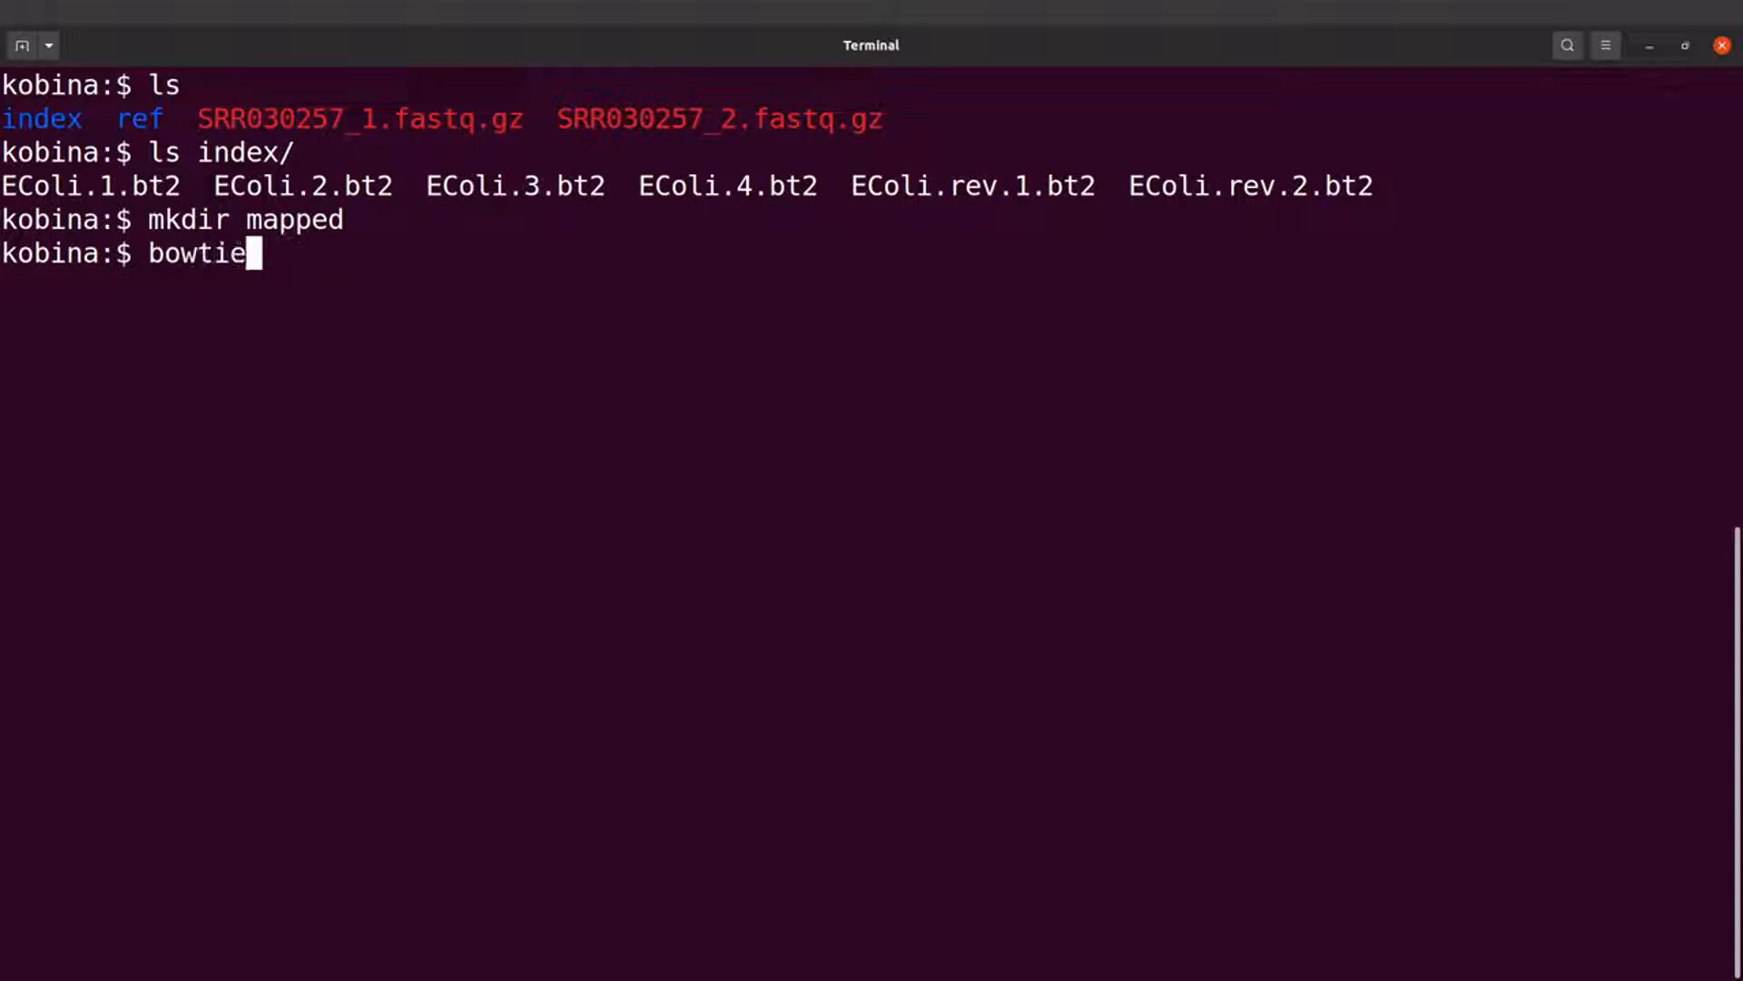
{"action": "type", "text": "2 -"}
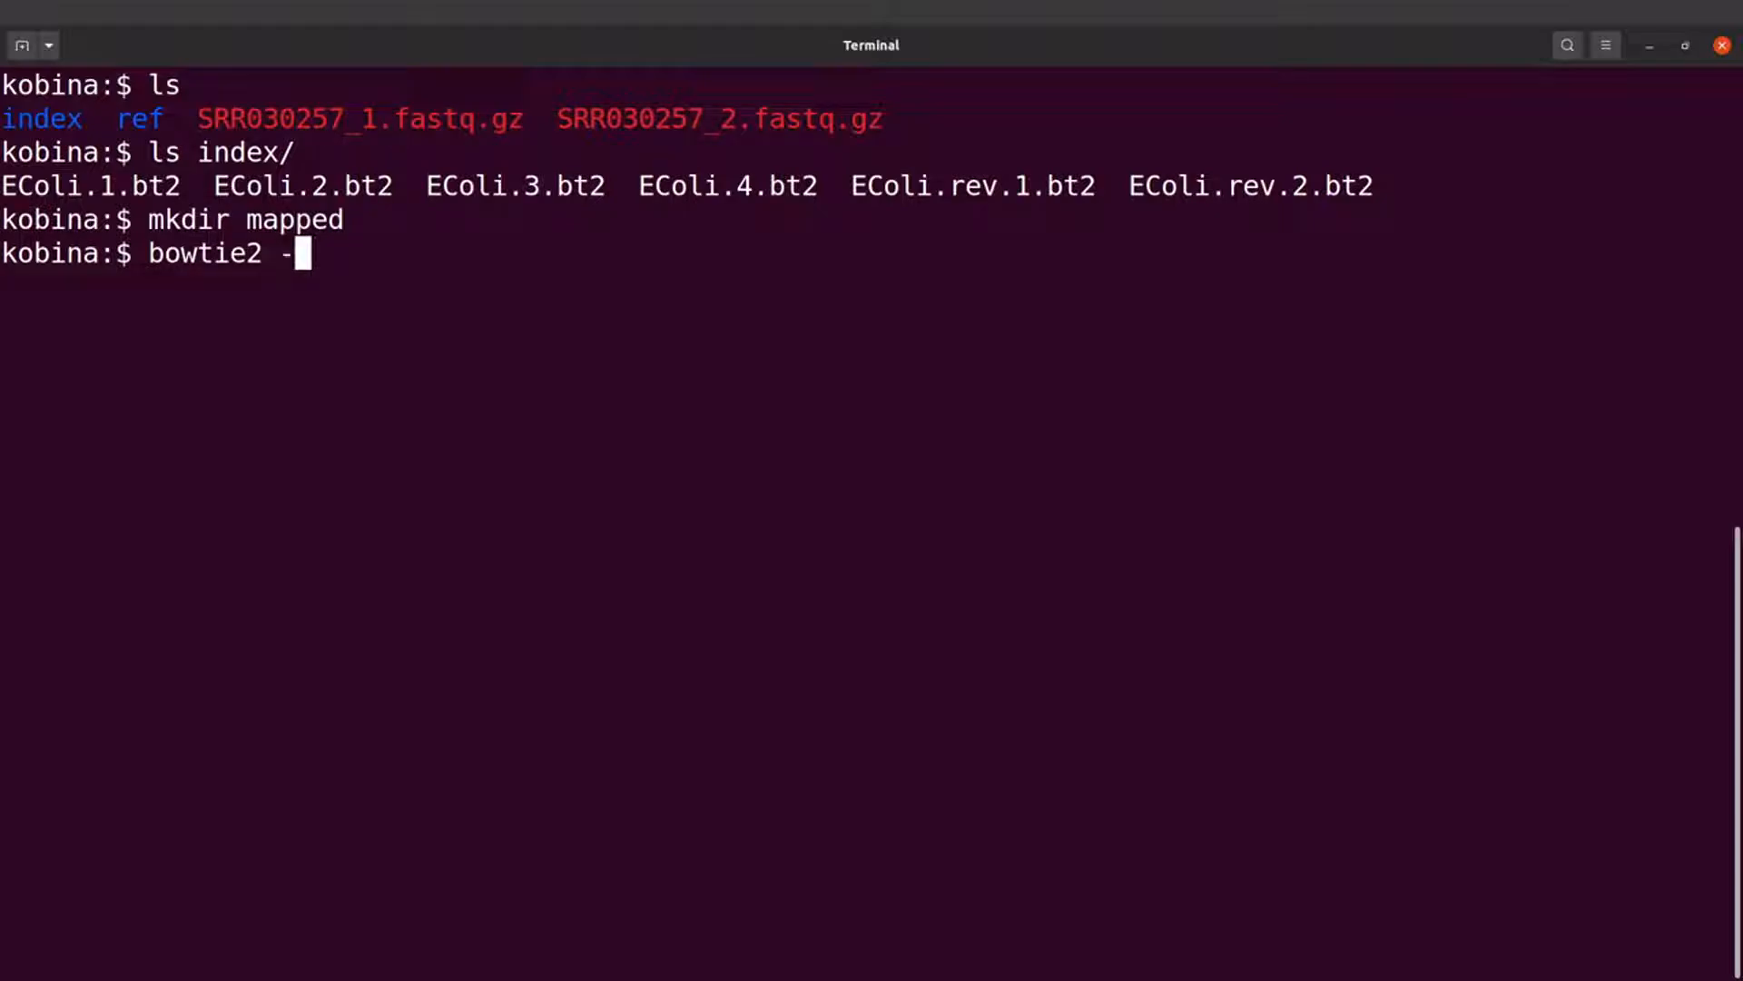
{"action": "type", "text": "x ind"}
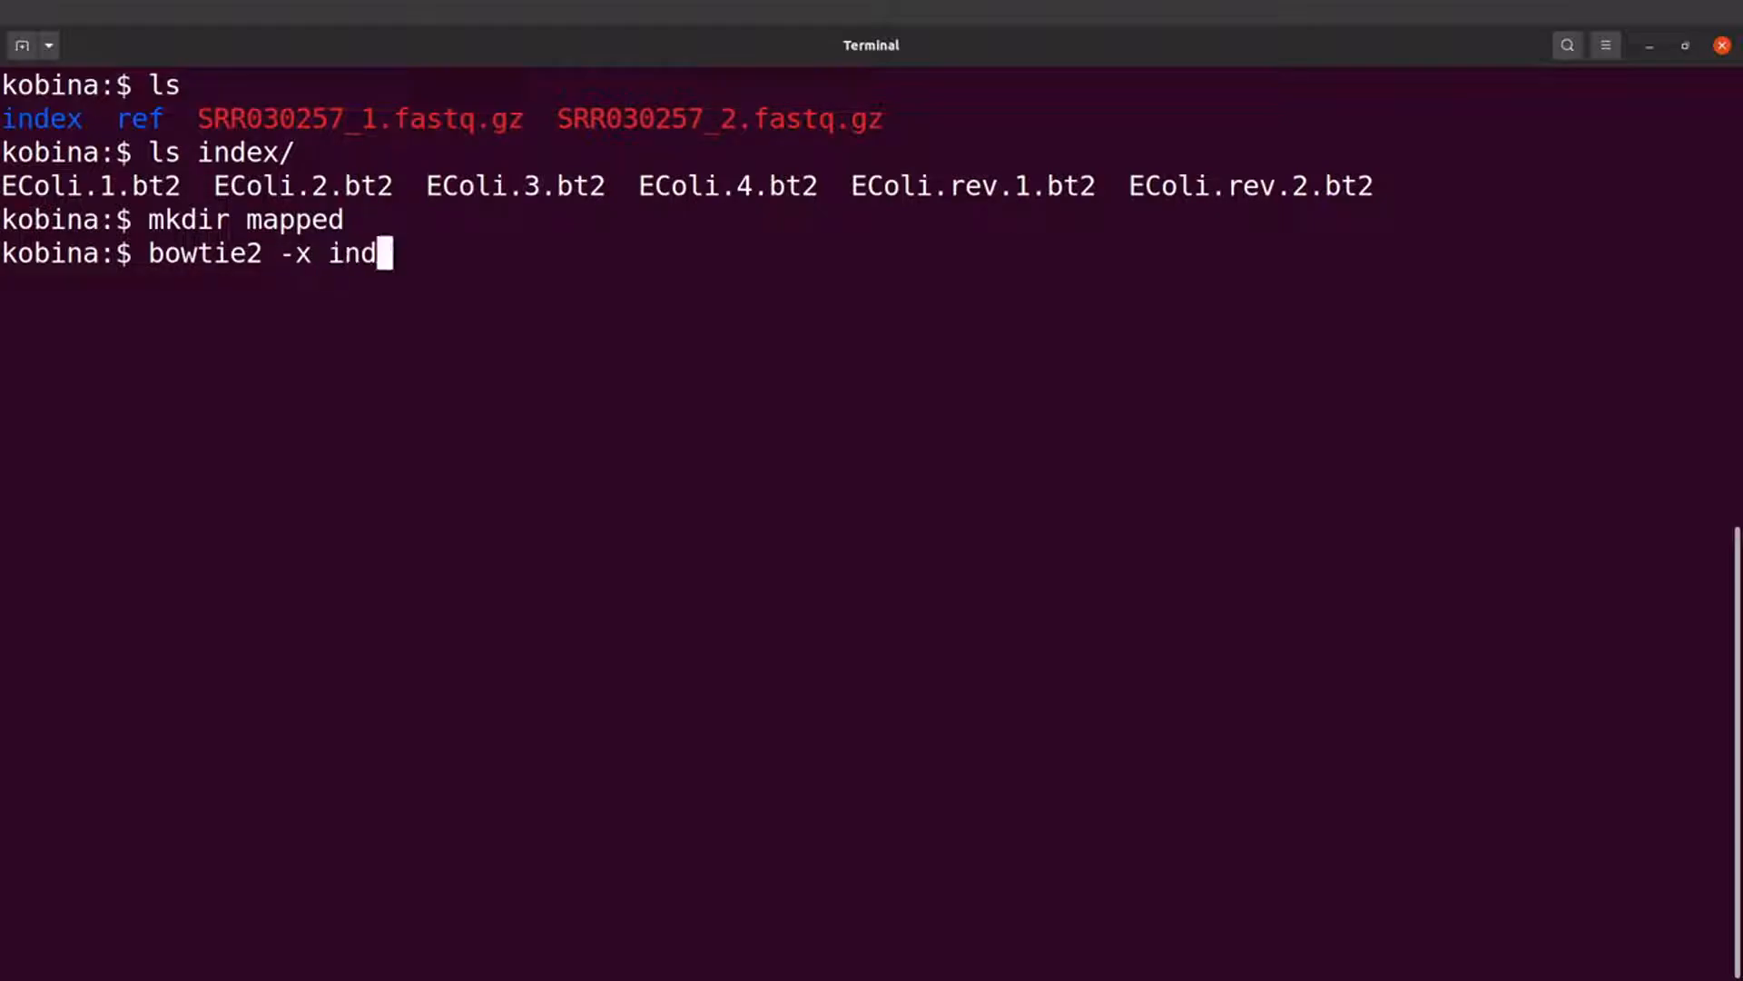
{"action": "type", "text": "ex/Ecoli -"}
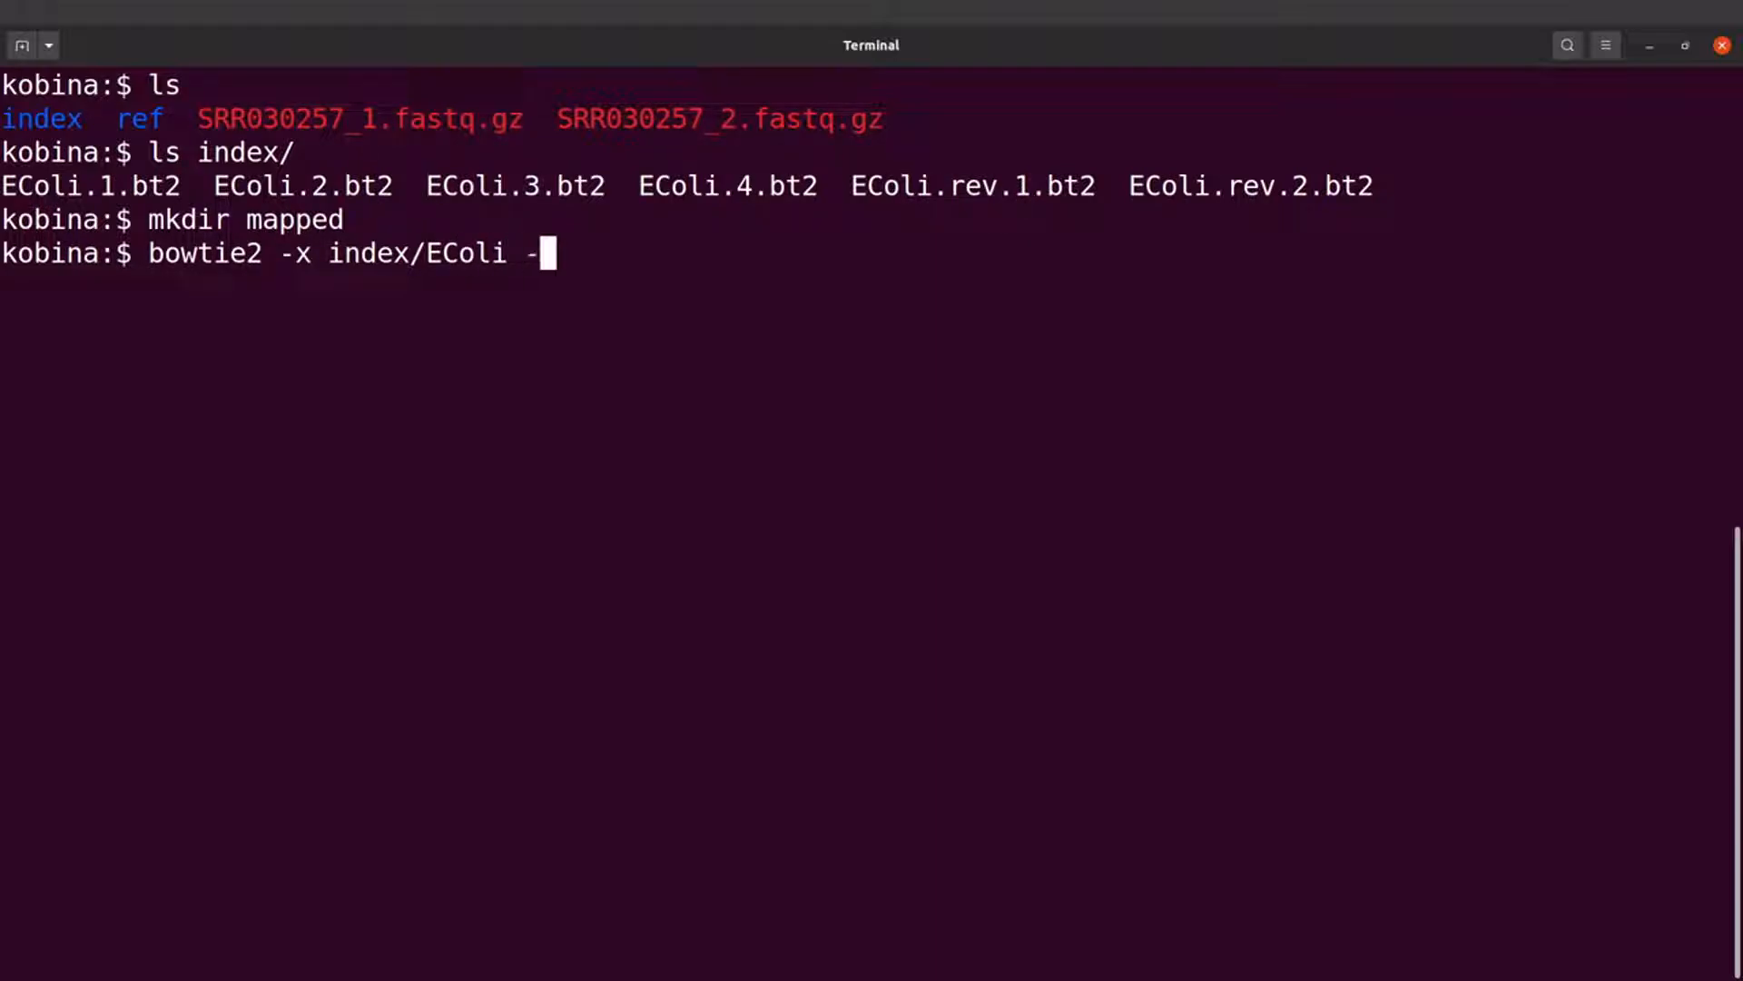
Add paired reads SRR030257_1.fastq.gz and SRR030257_2.fastq.gz as -1 and -2
{"action": "type", "text": "1 SRR030257_"}
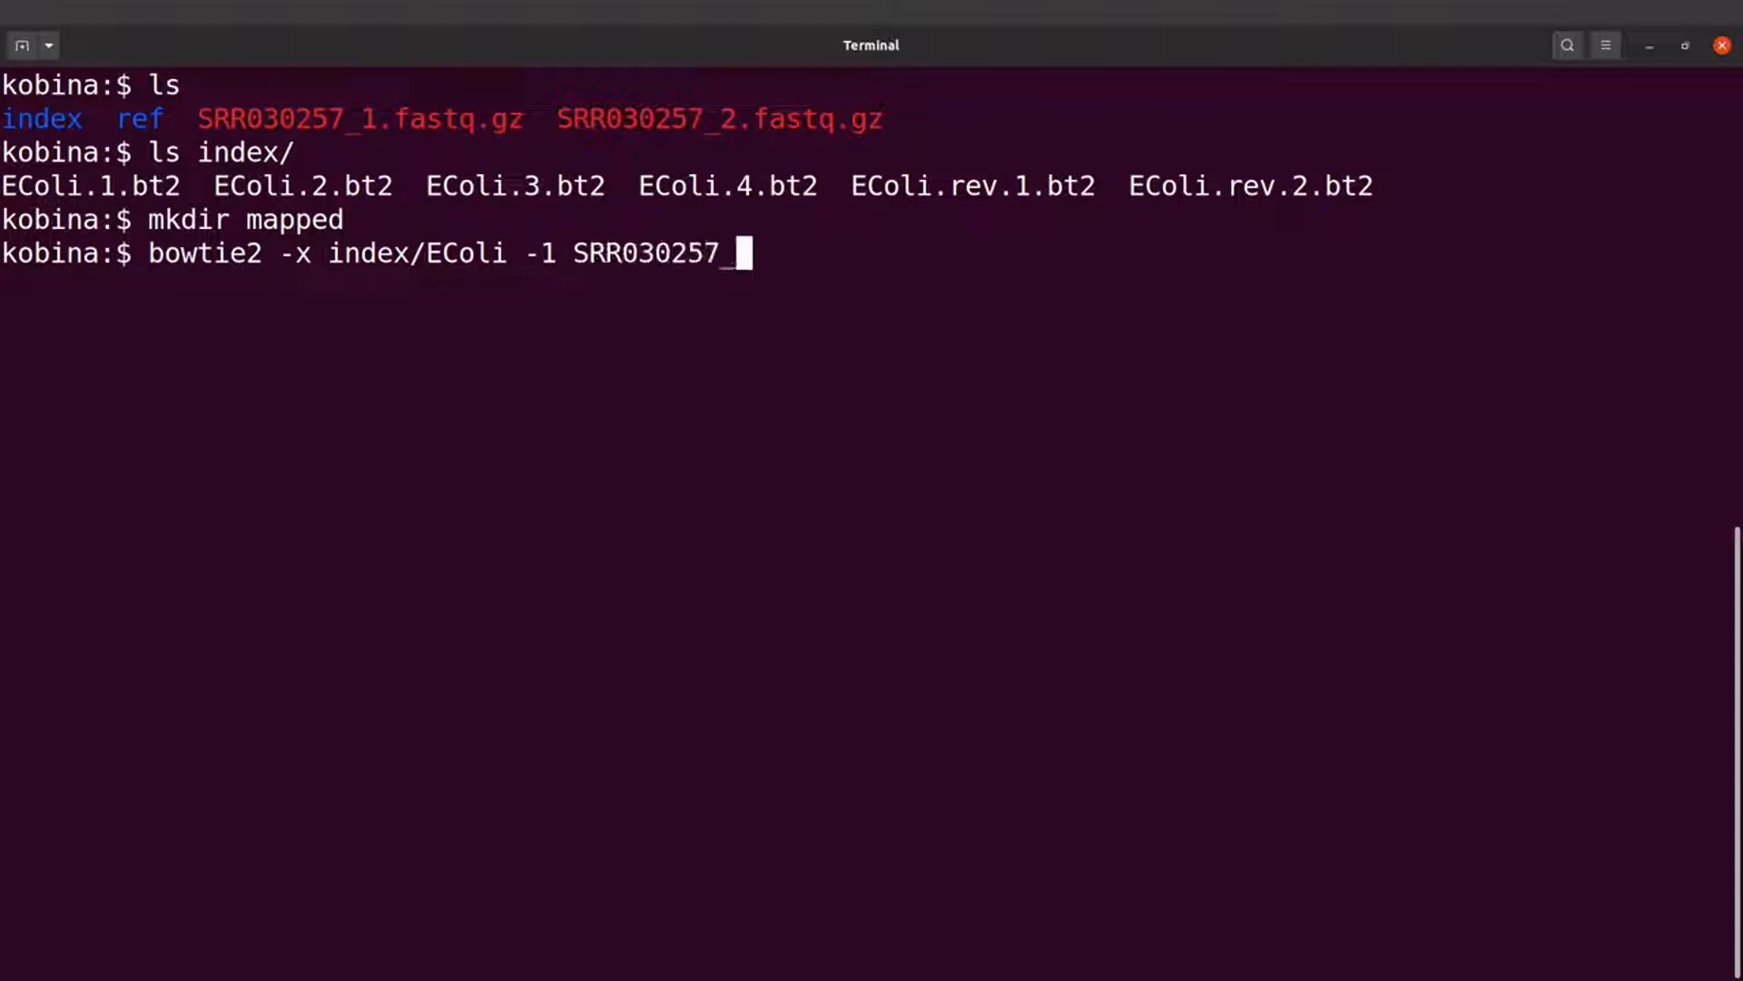
{"action": "type", "text": "1.fastq.gz"}
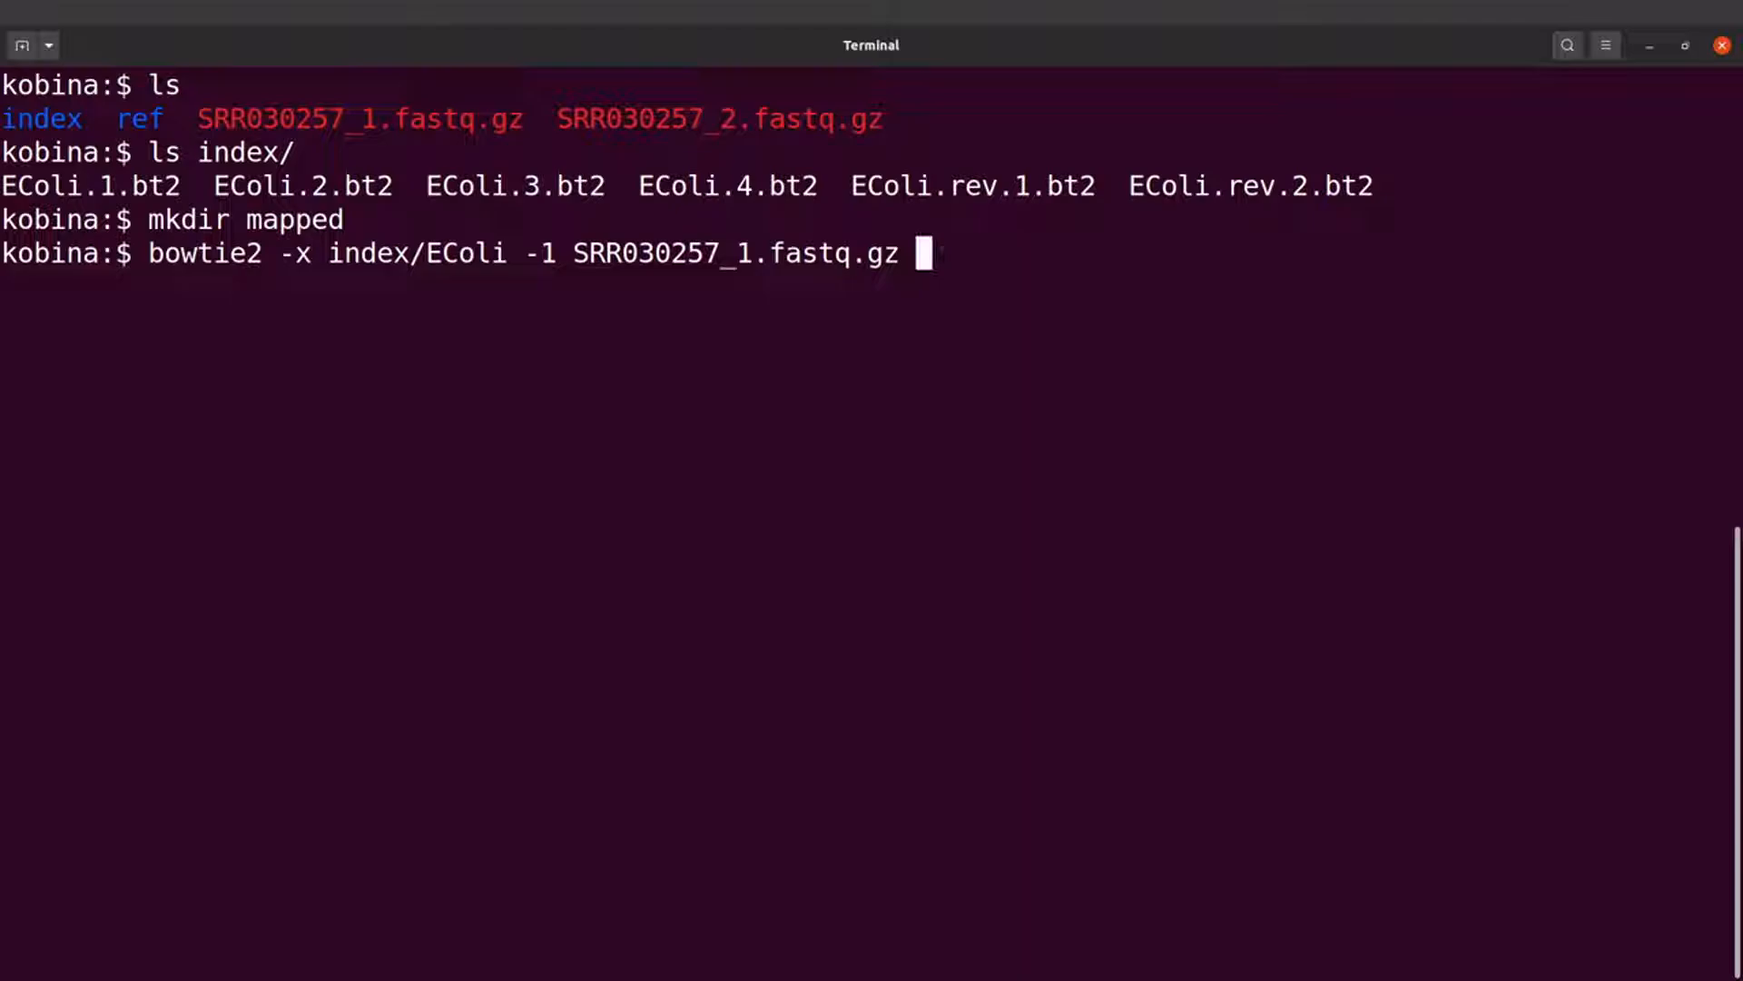
{"action": "type", "text": "-2"}
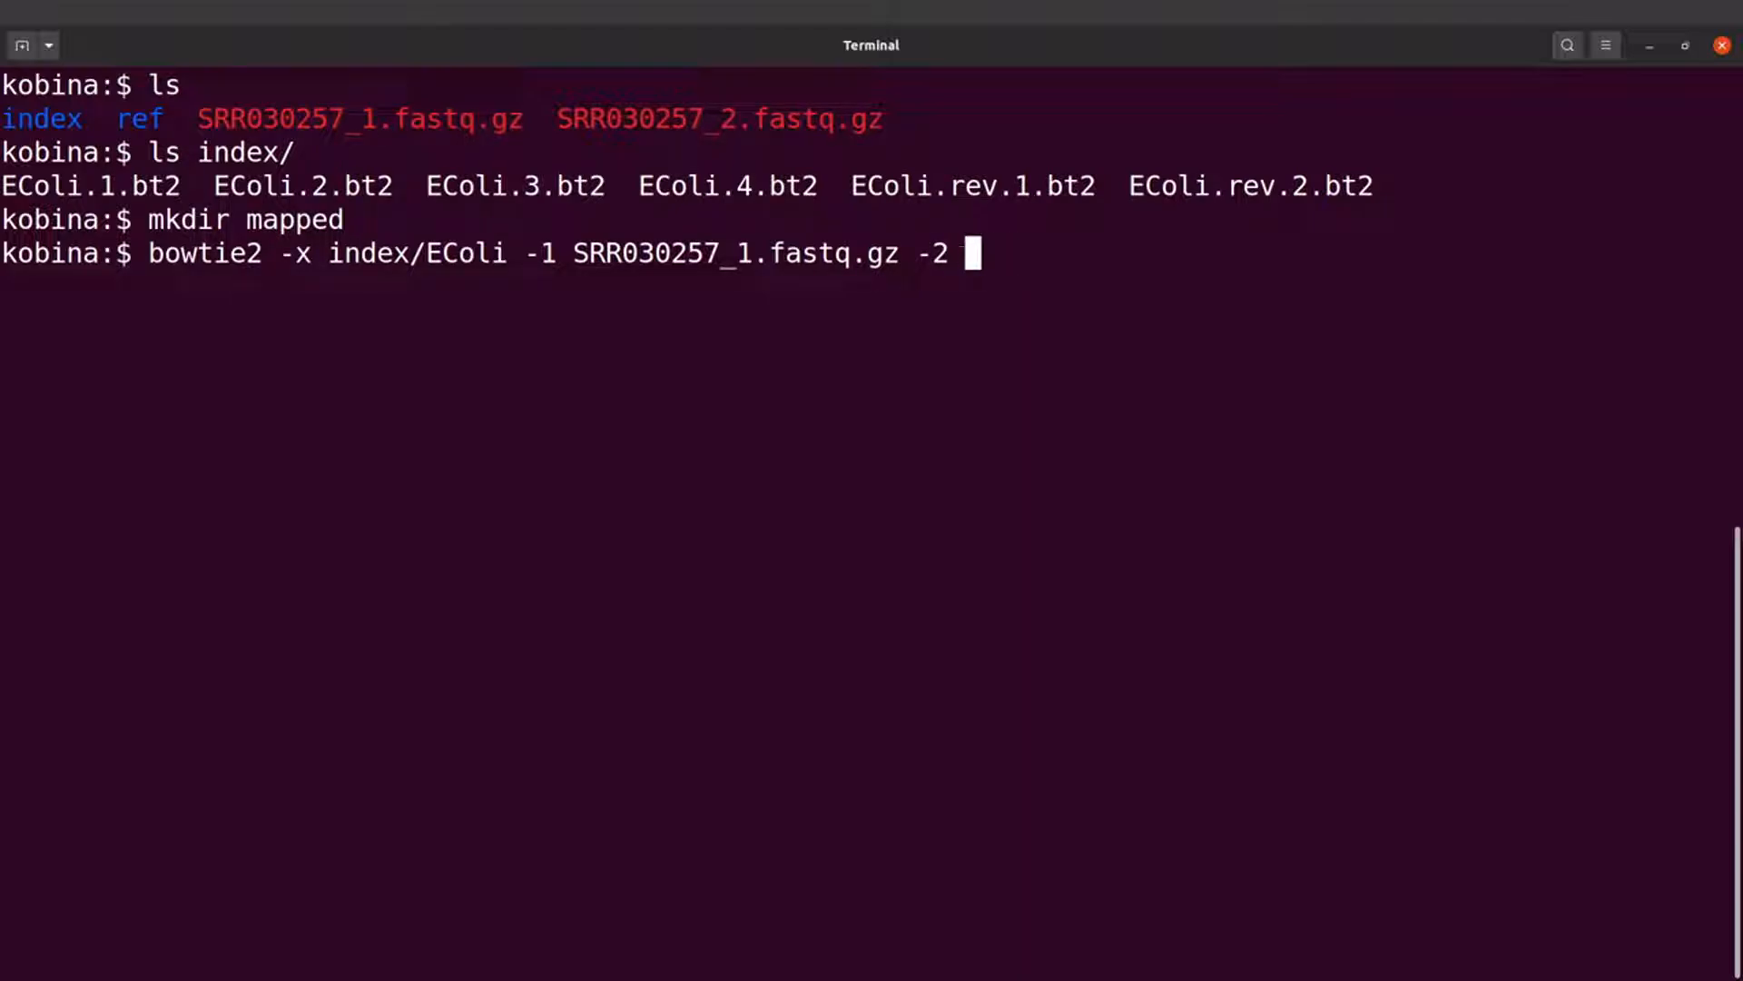
{"action": "type", "text": "SRR030257_"}
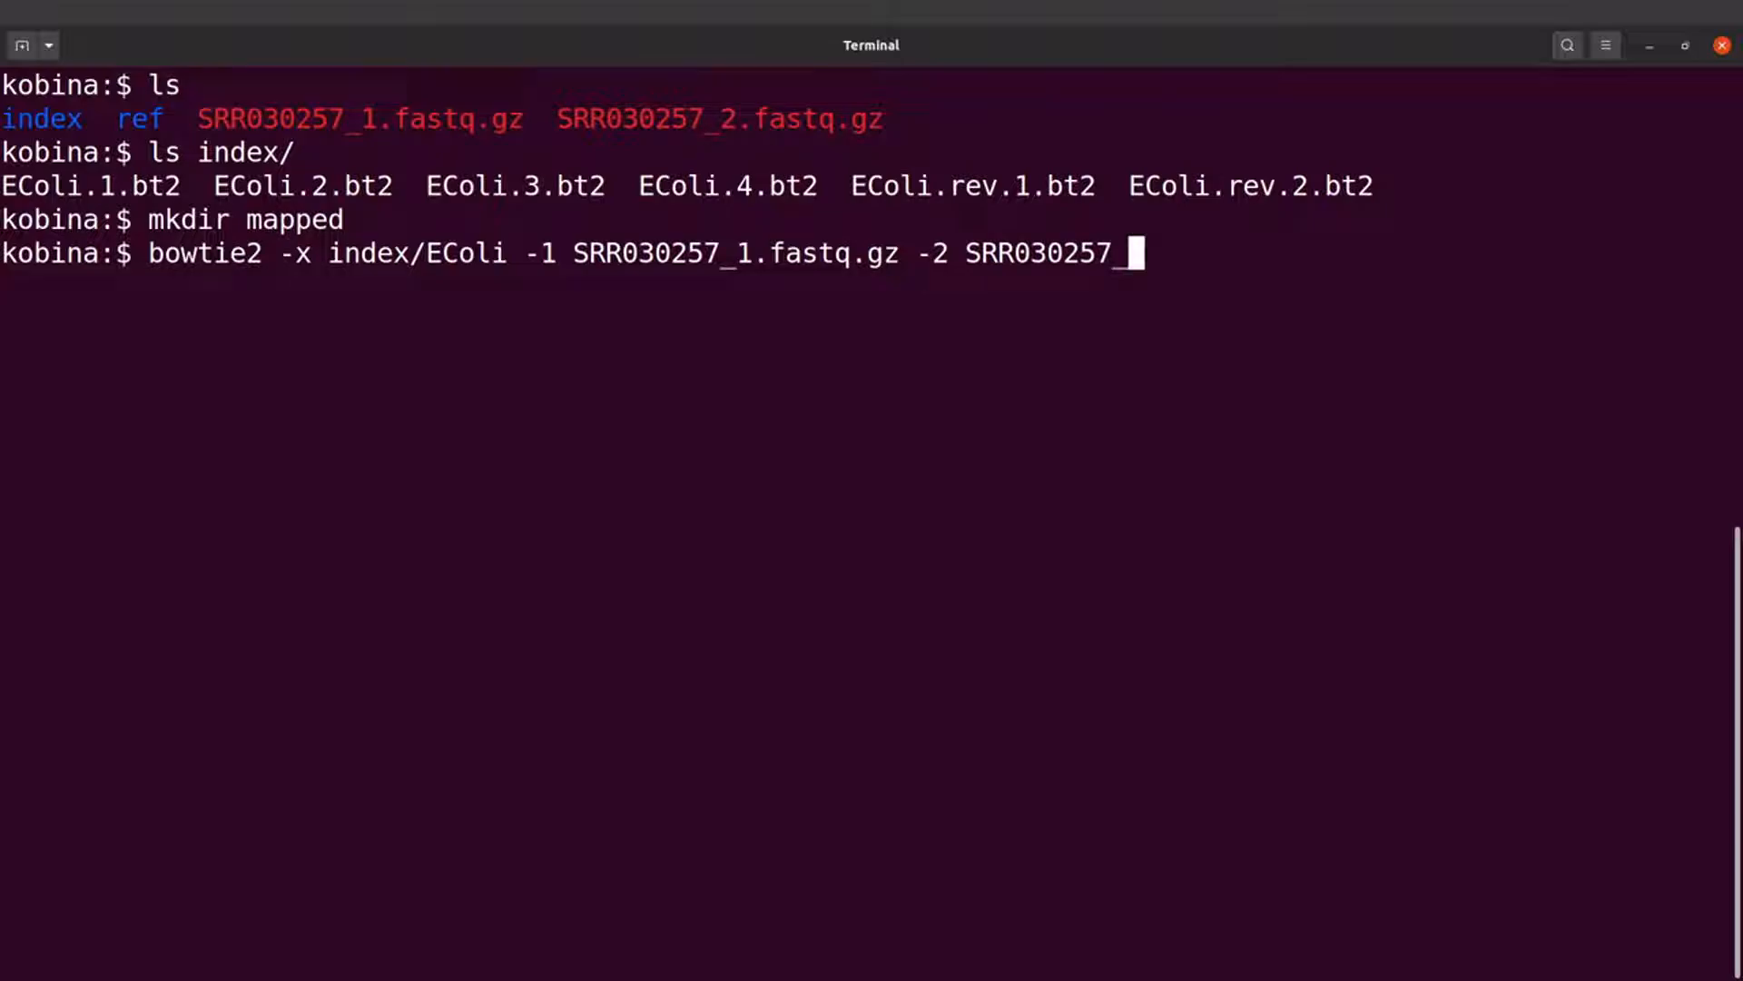
{"action": "type", "text": "2.fastq.gz"}
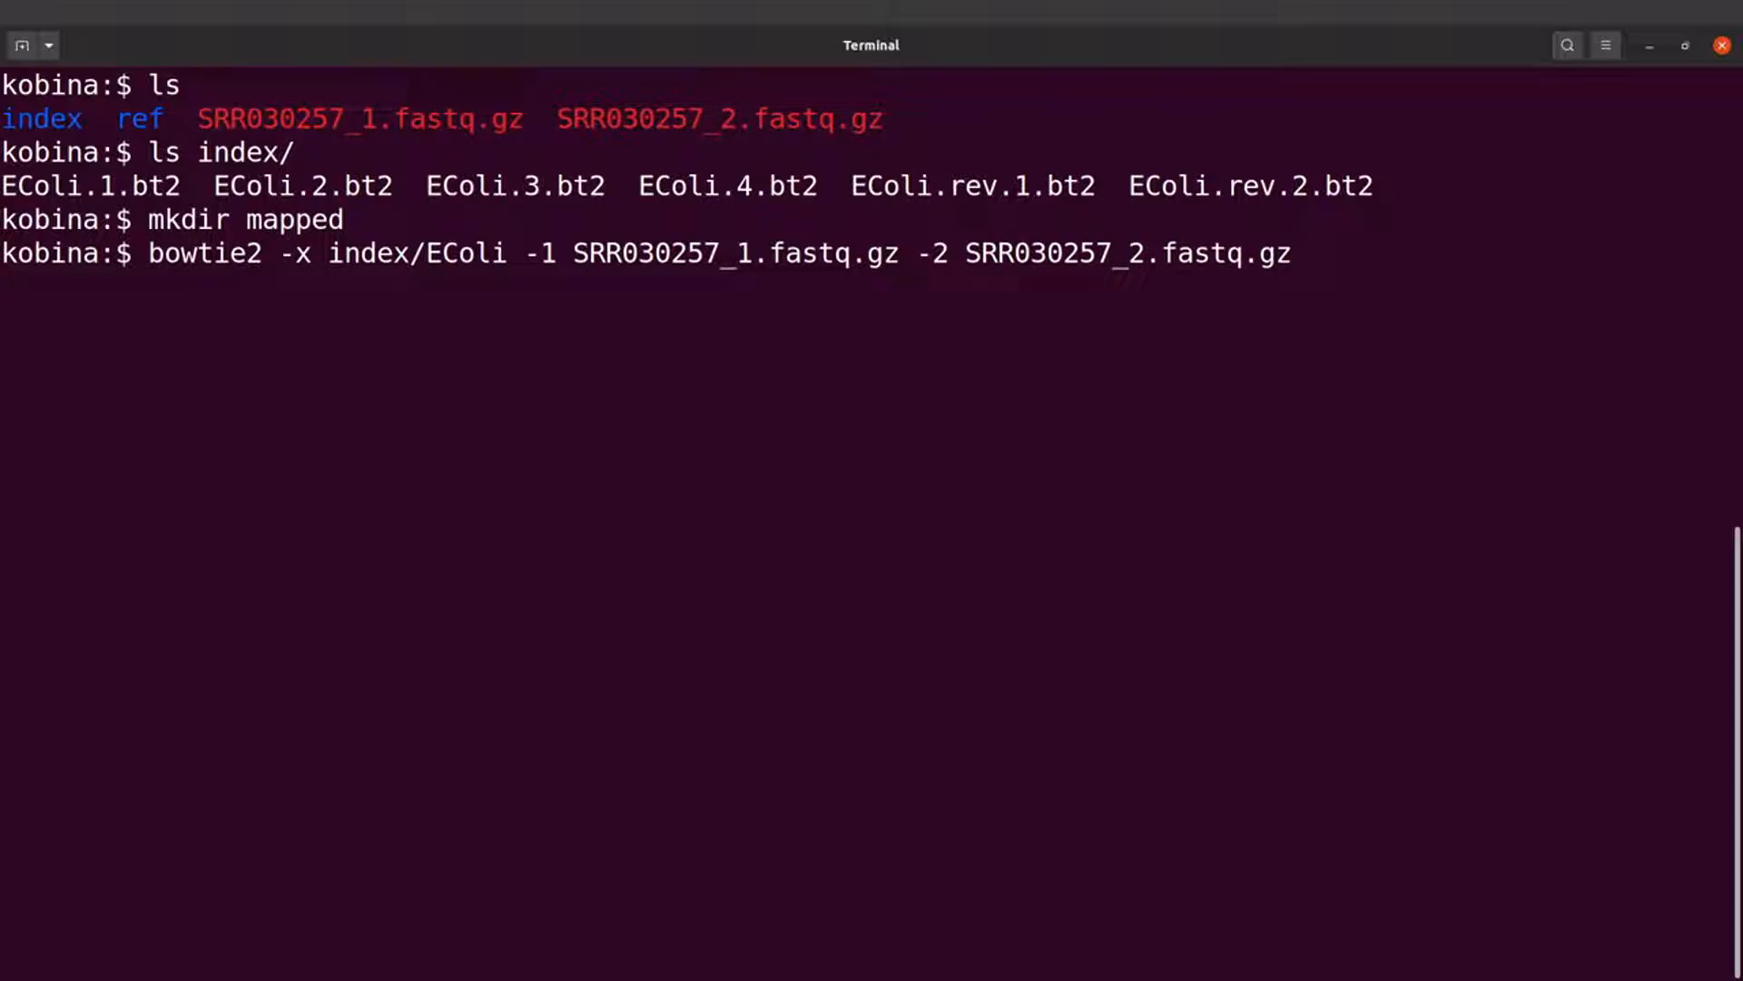
{"action": "type", "text": "-"}
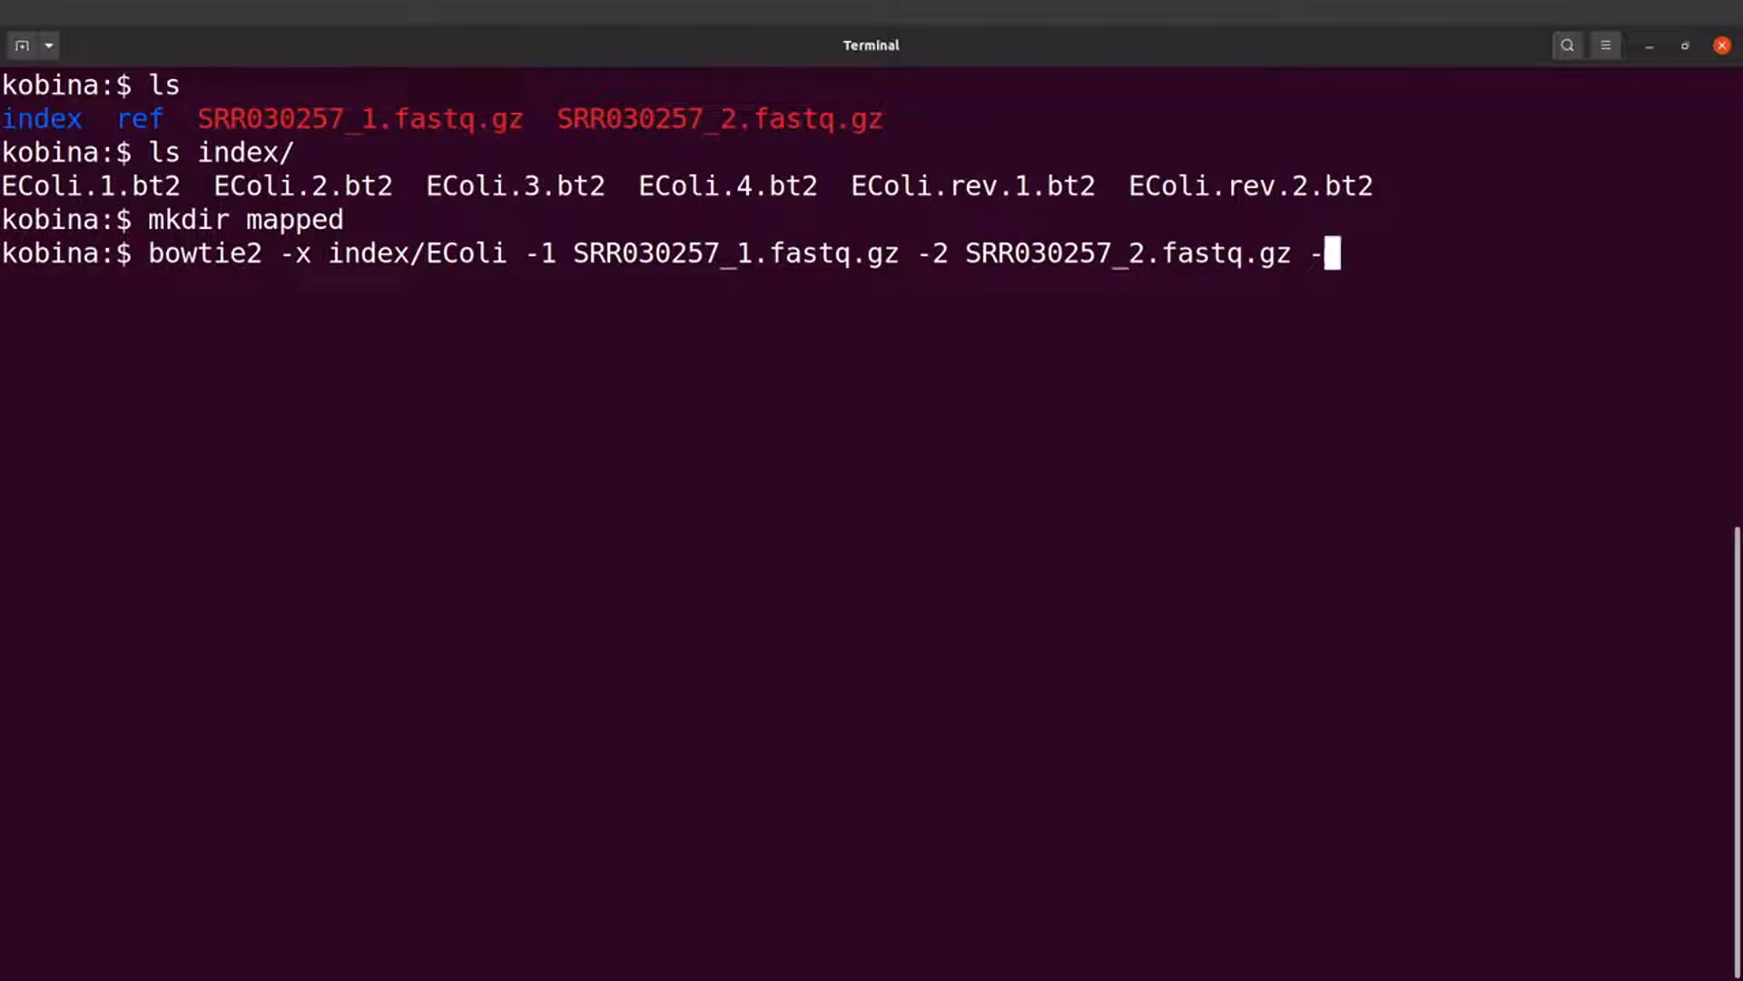
Add -S mapped/EColi.sam as the SAM output file
{"action": "type", "text": "S"}
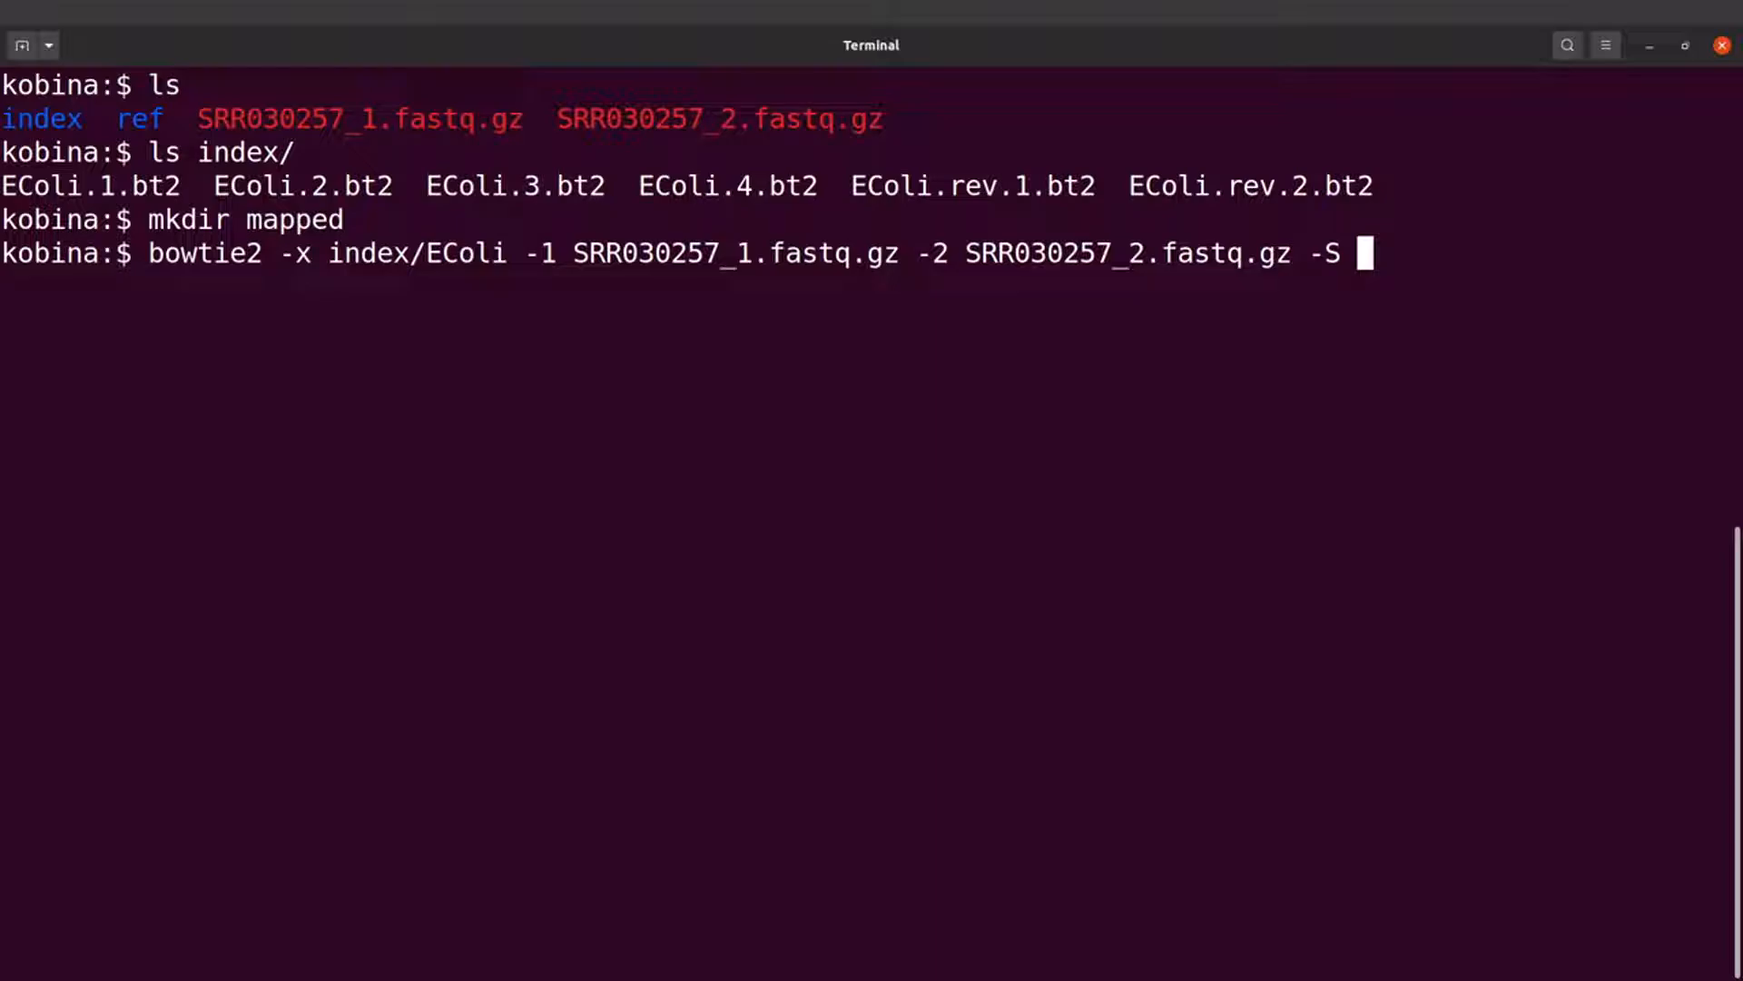
{"action": "type", "text": "mapped/"}
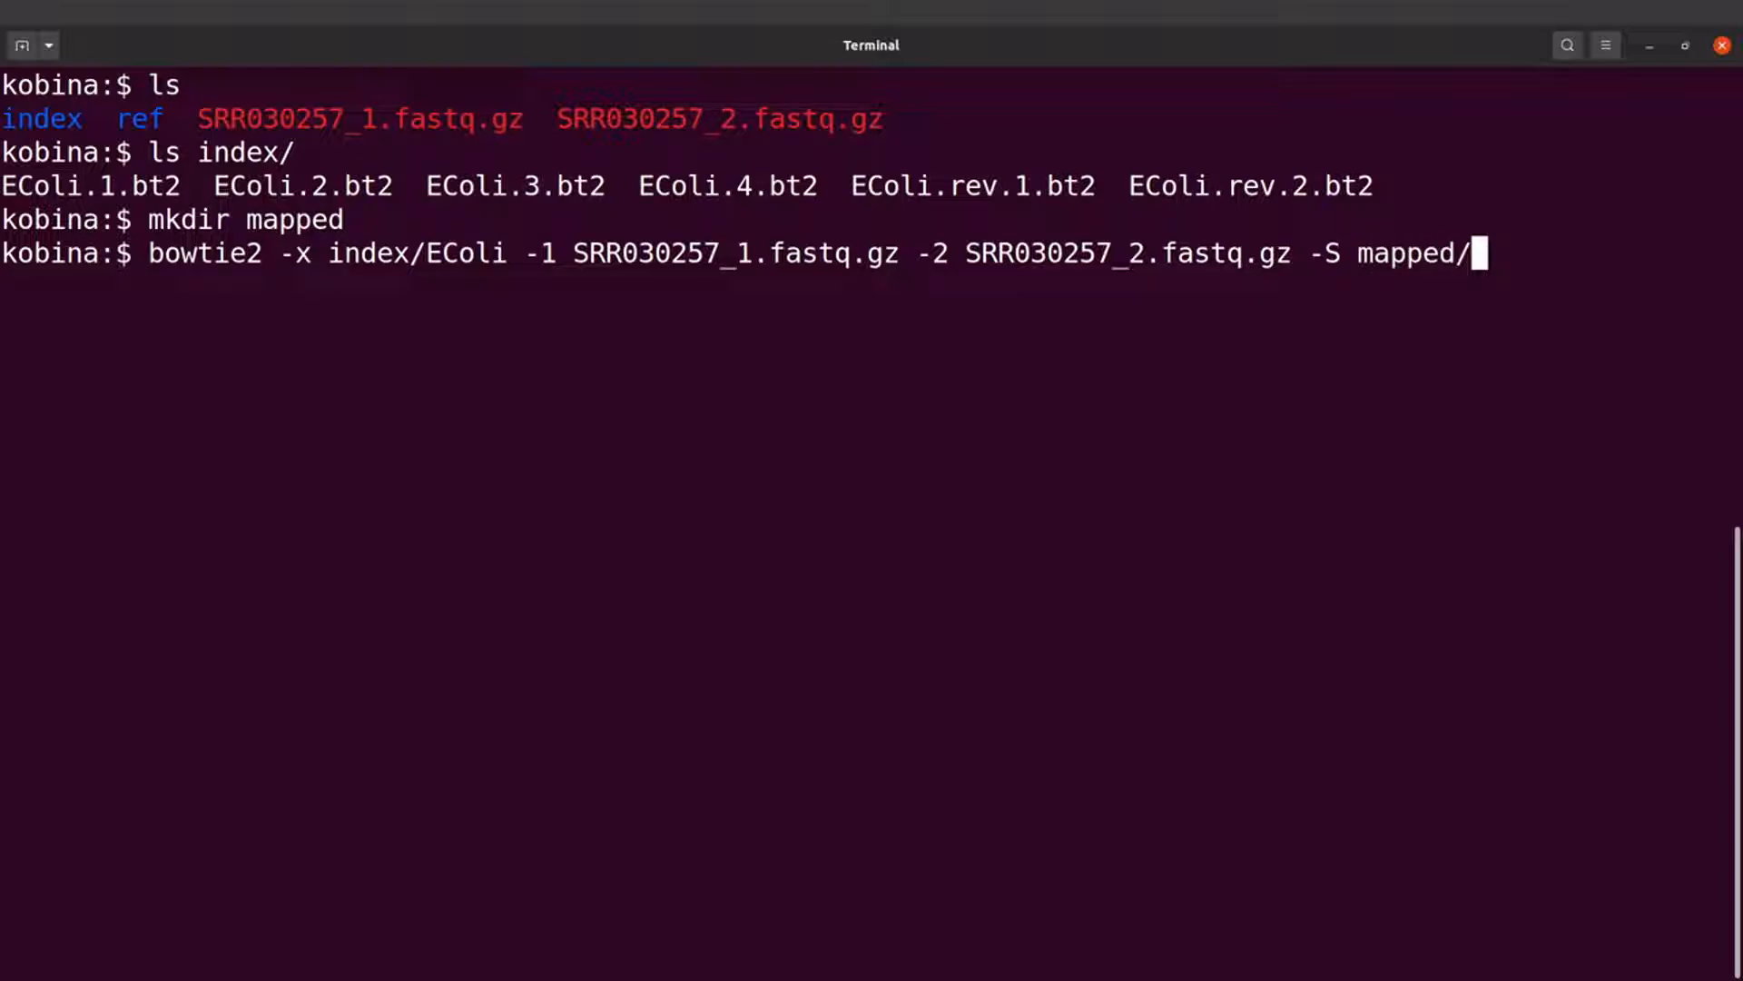
{"action": "type", "text": "EC"}
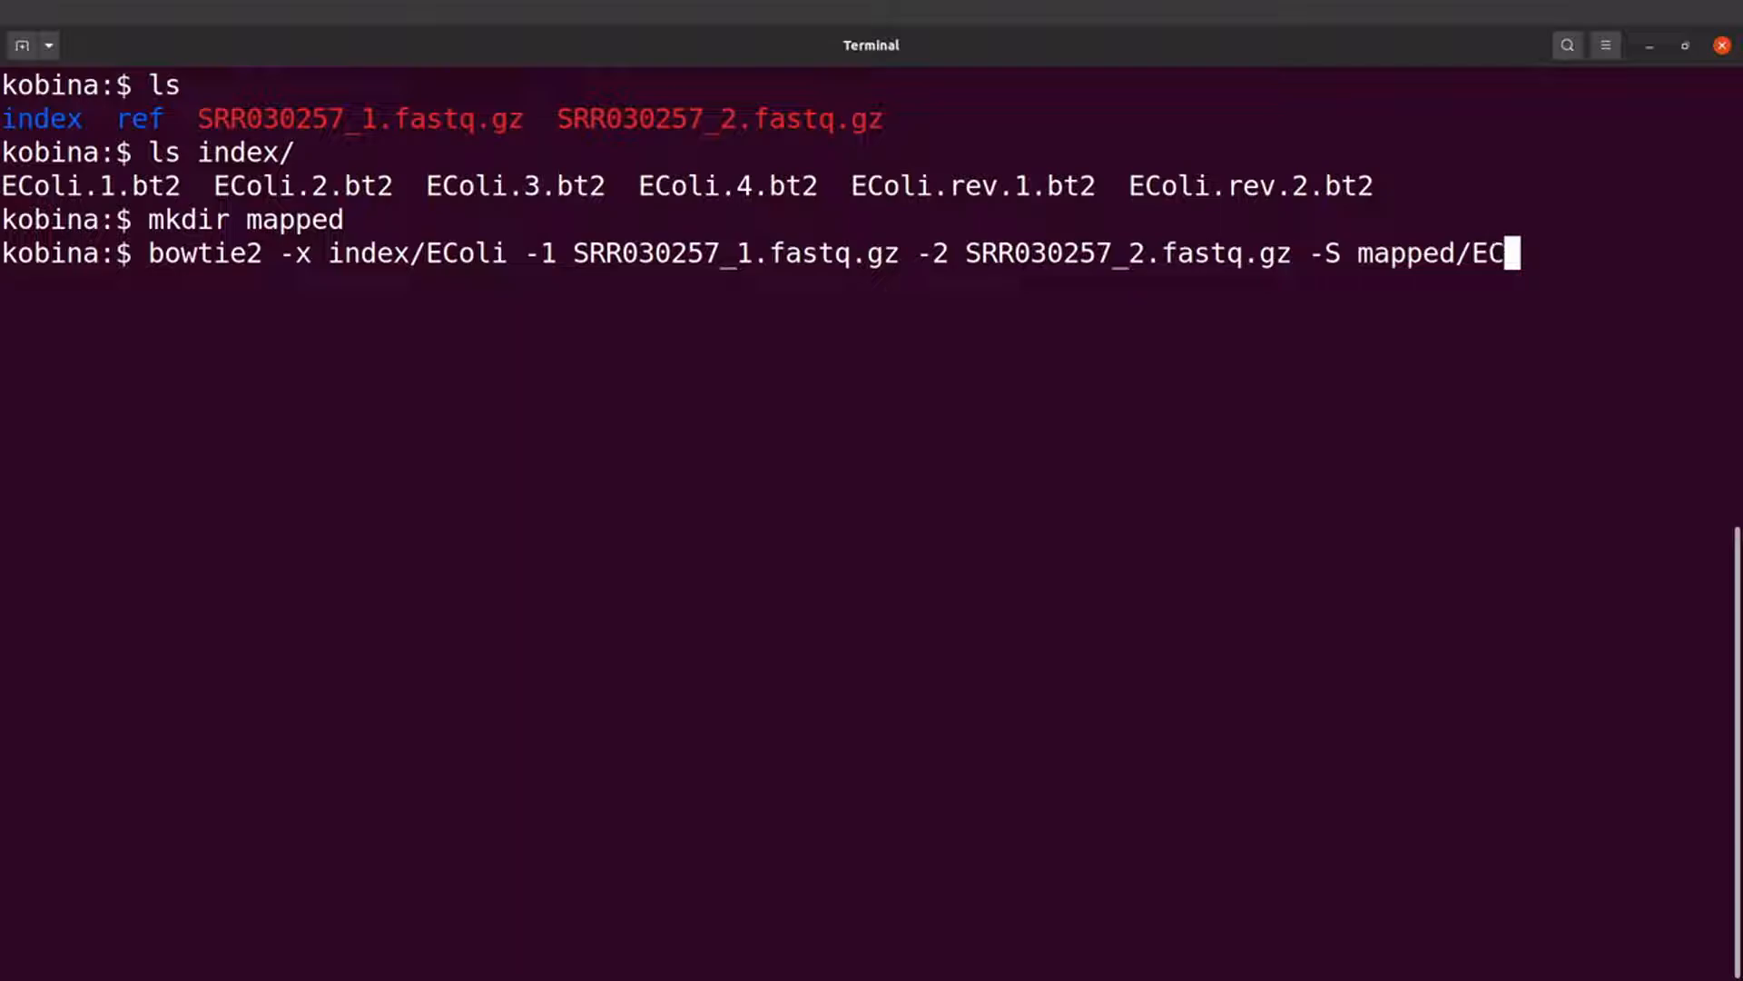
{"action": "type", "text": "oli.sam"}
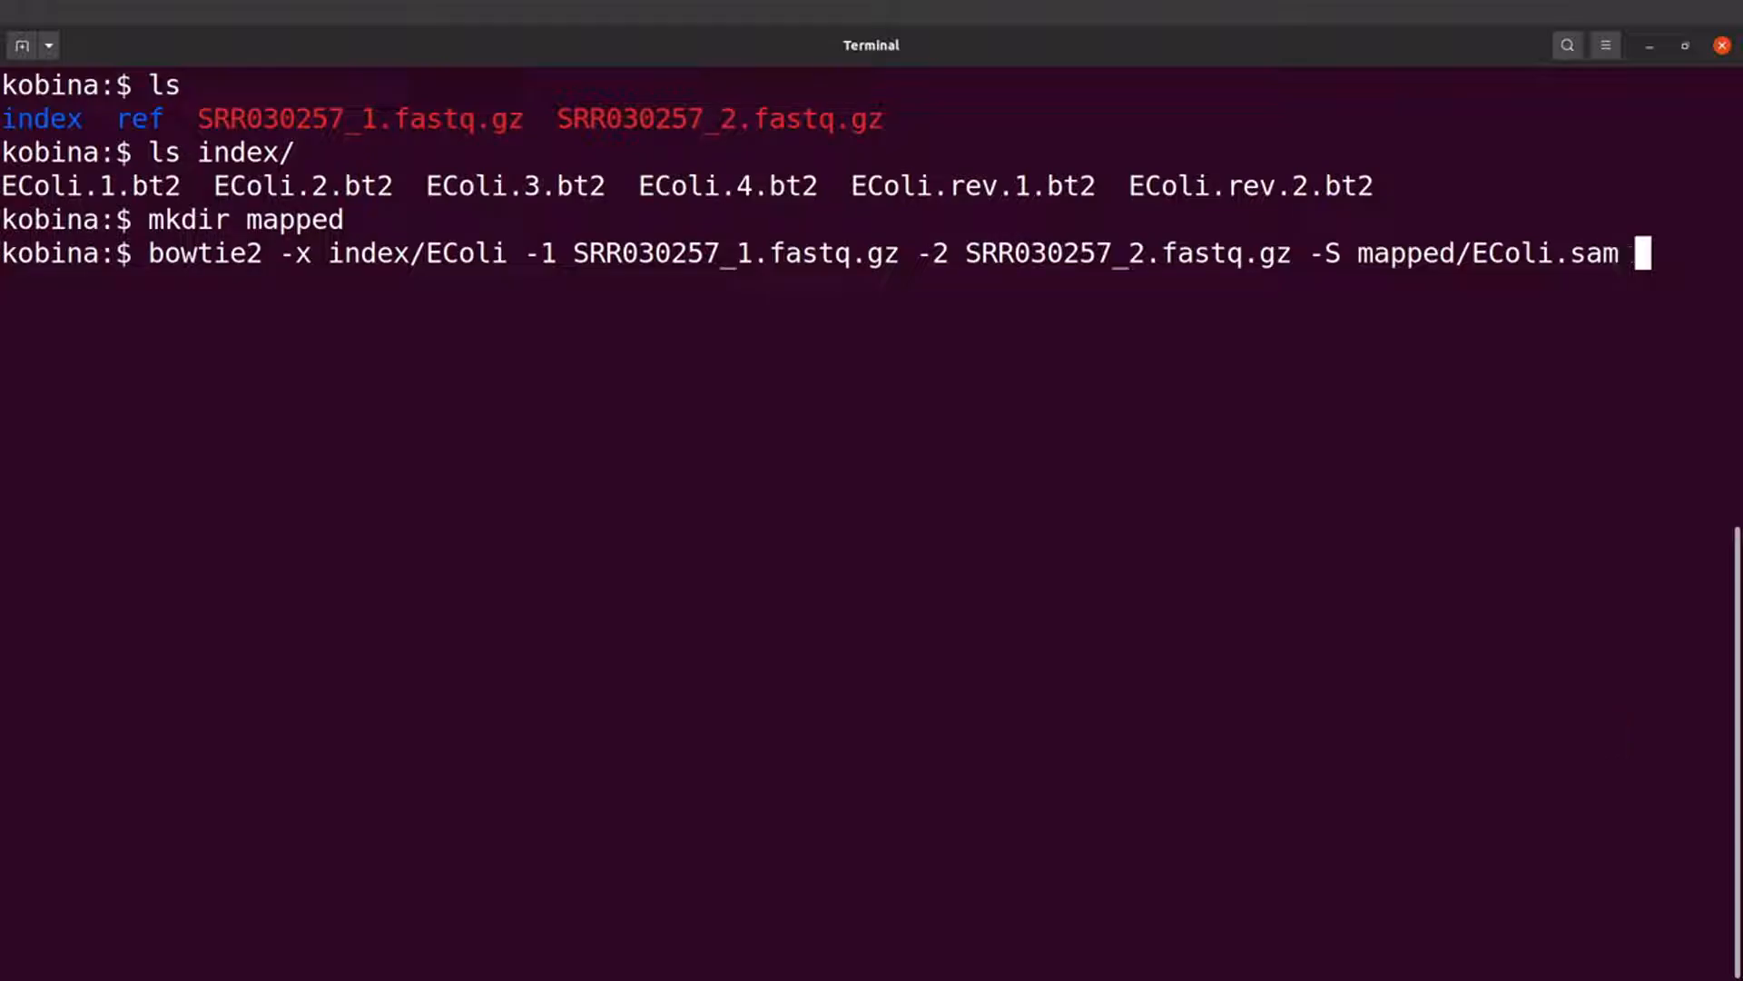
Append --threads 8 to the bowtie2 command
{"action": "type", "text": "--threads"}
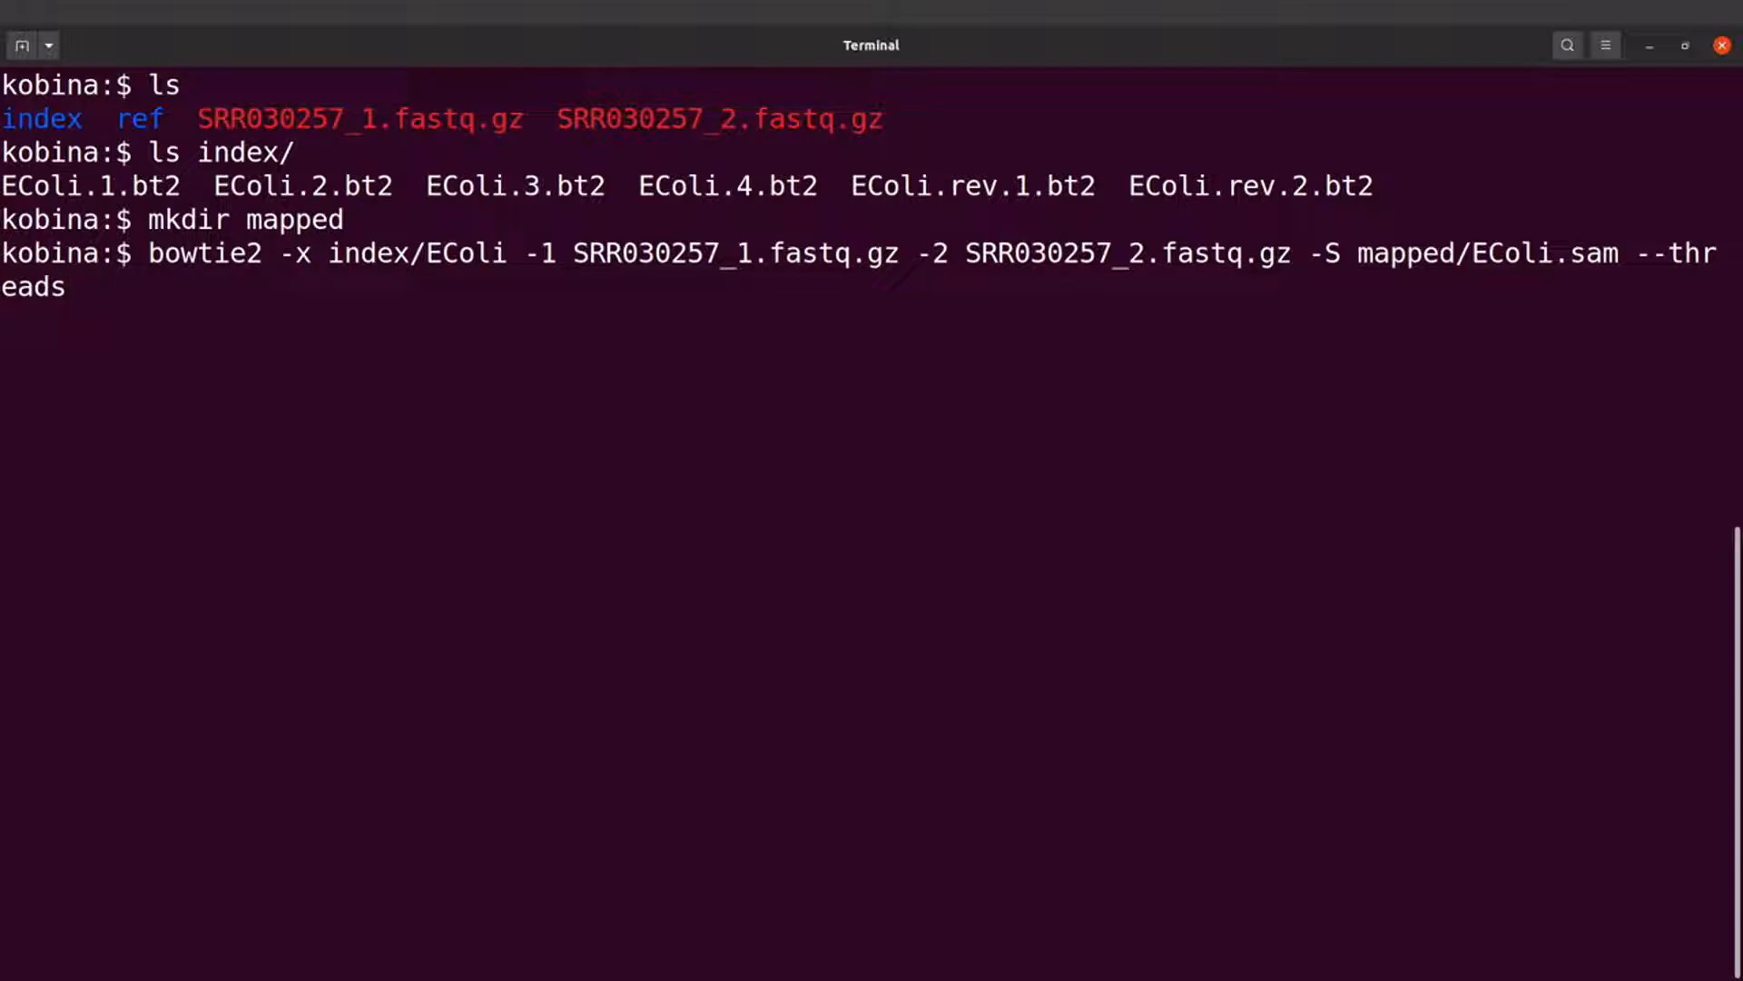
{"action": "type", "text": "8"}
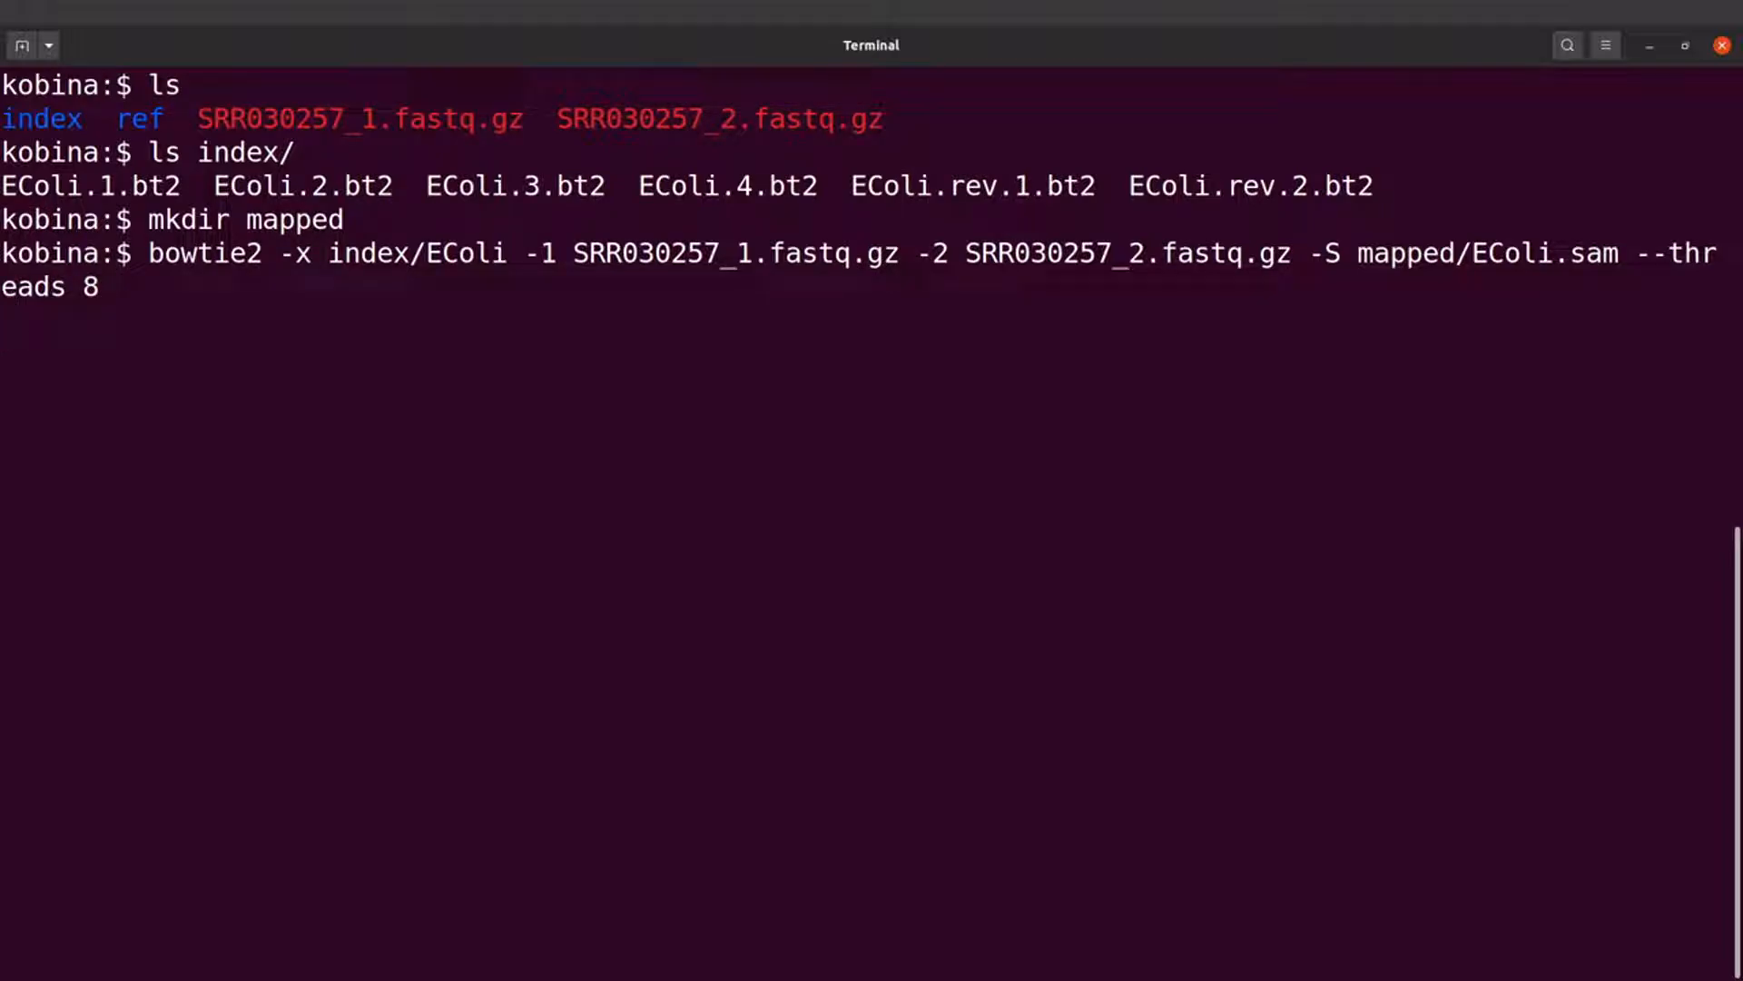
{"action": "key", "text": "Return"}
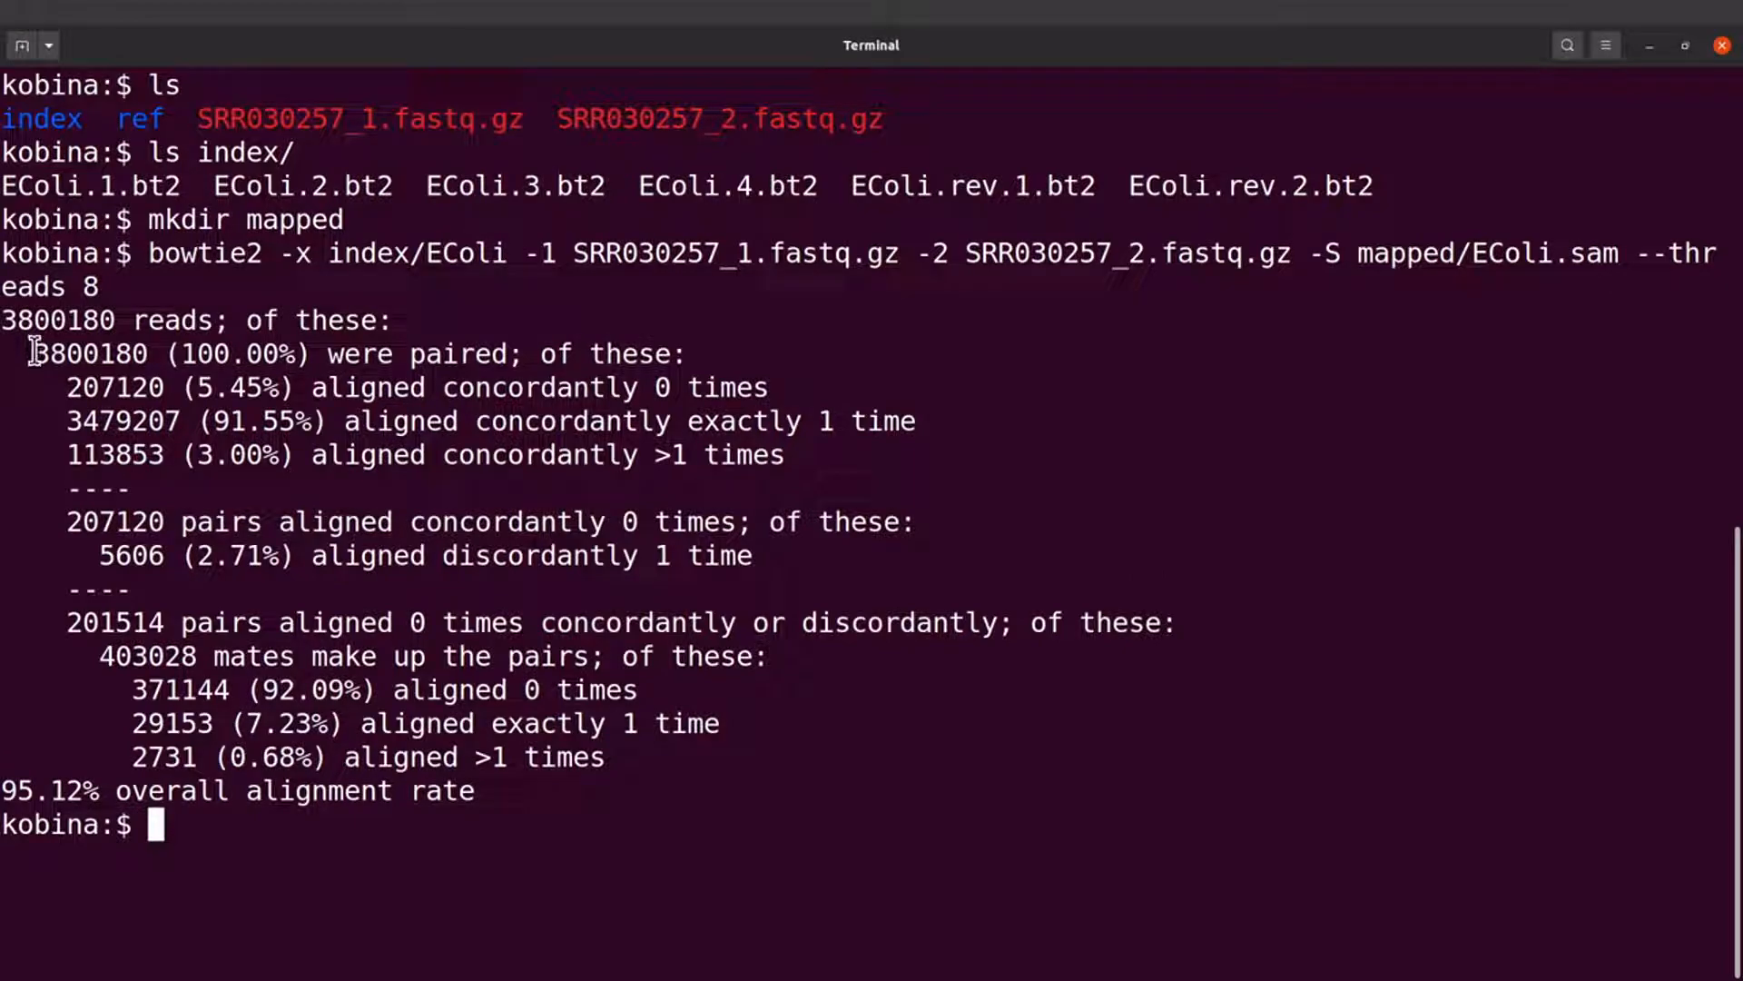
{"action": "mouse_move", "coordinate": [628, 757]}
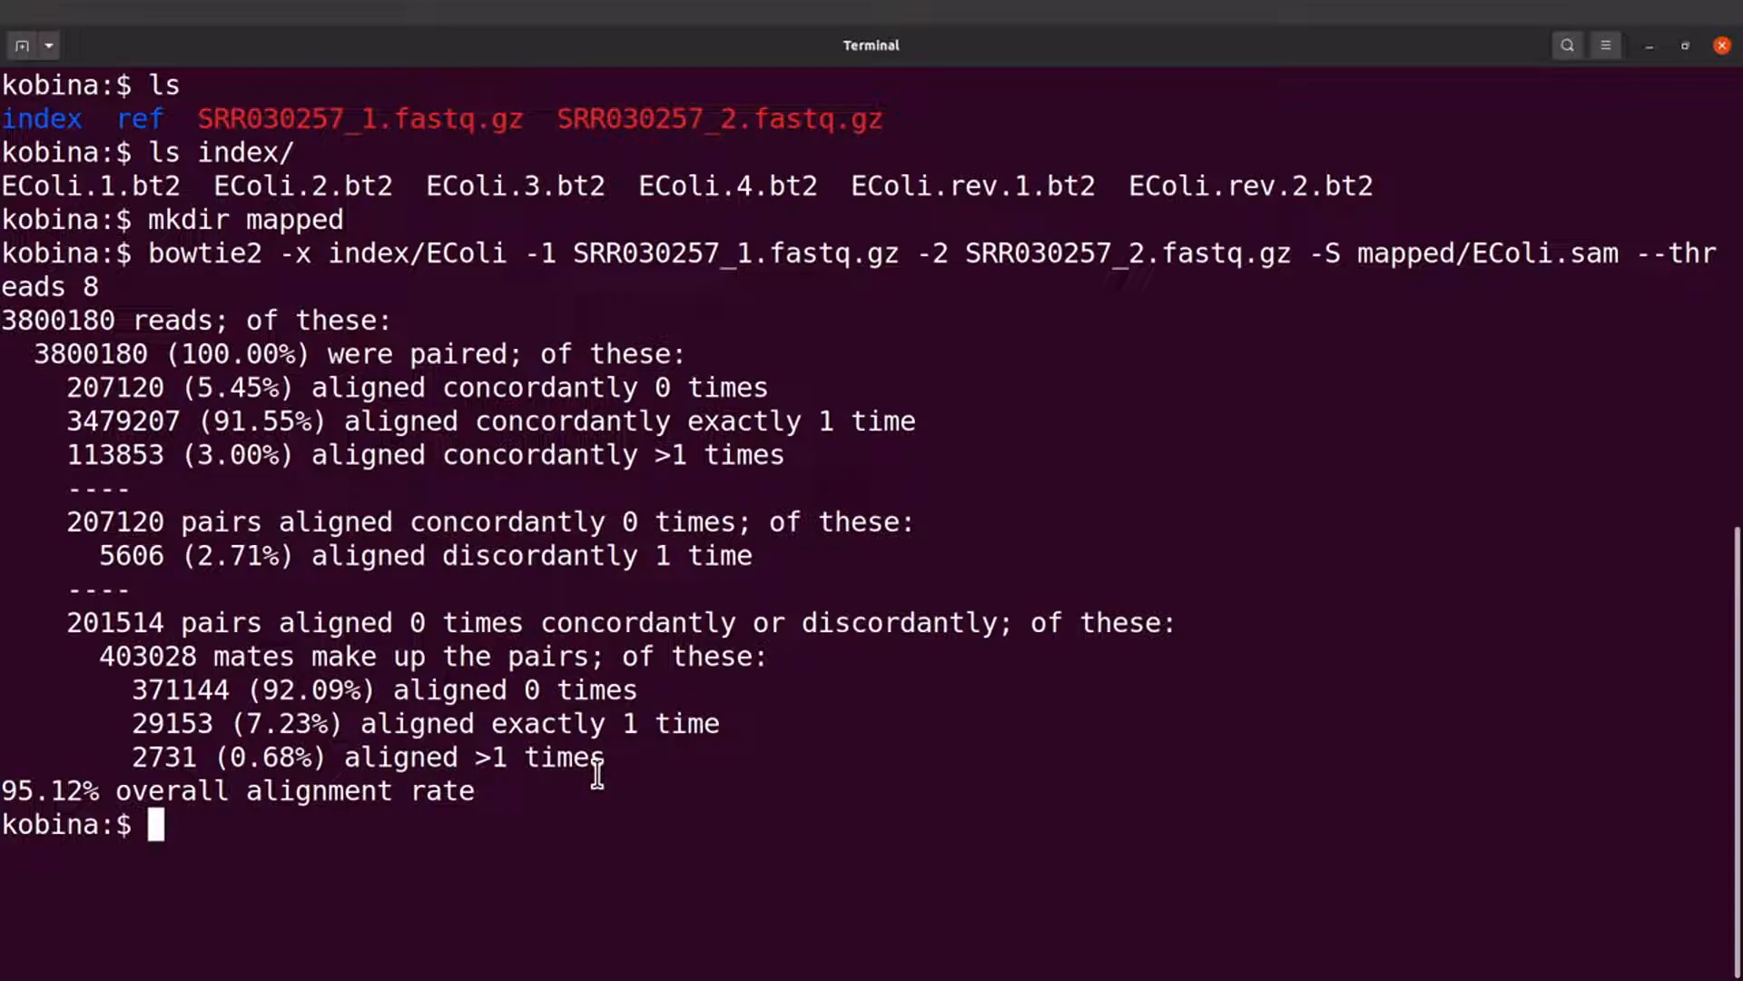
{"action": "mouse_move", "coordinate": [183, 353]}
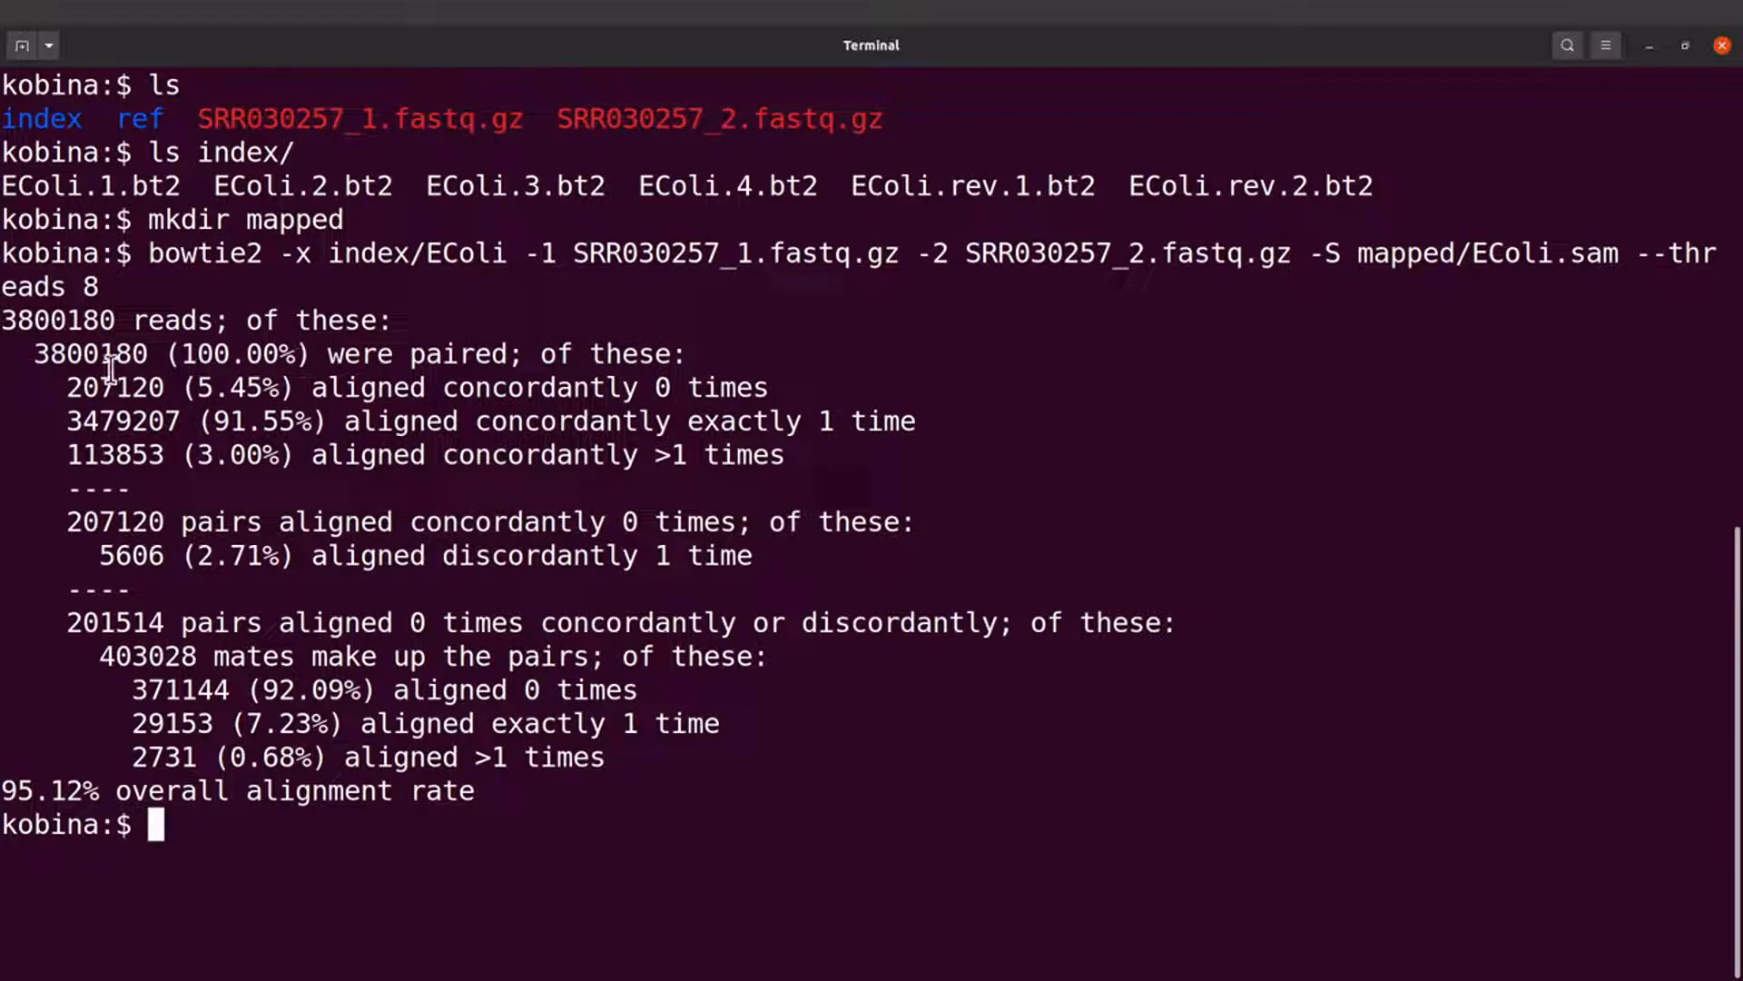
{"action": "left_click_drag", "start_coordinate": [94, 387], "coordinate": [600, 758]}
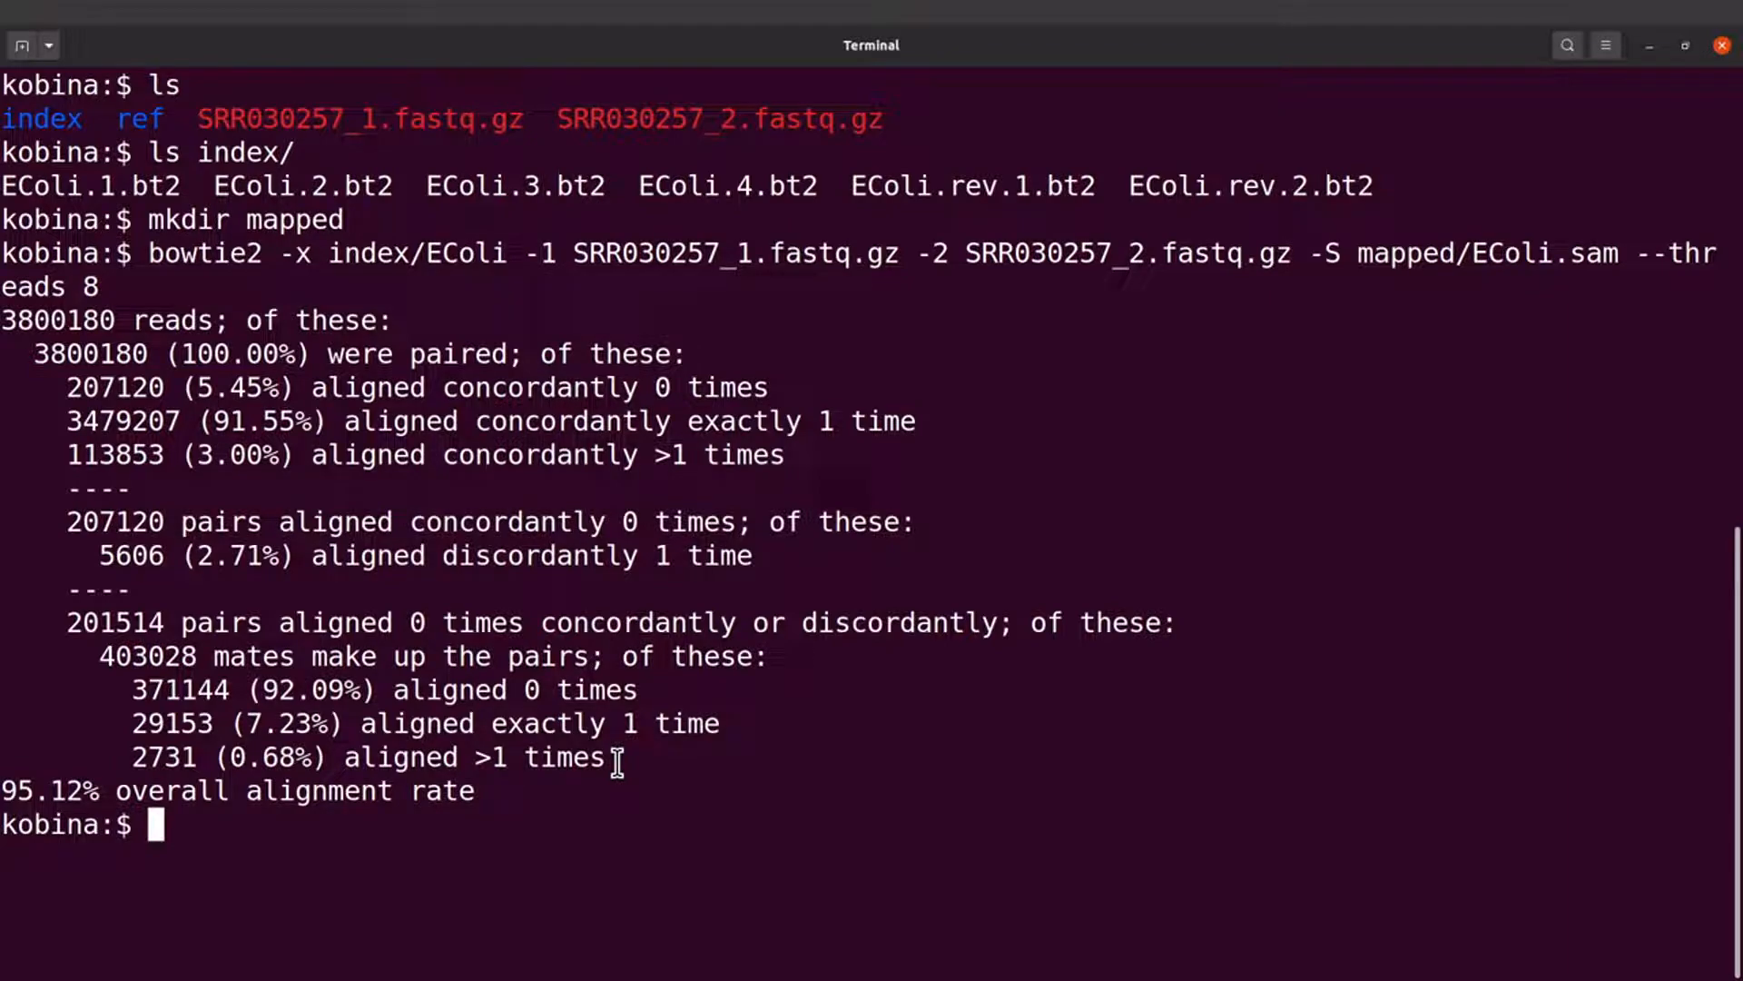
{"action": "mouse_move", "coordinate": [479, 792]}
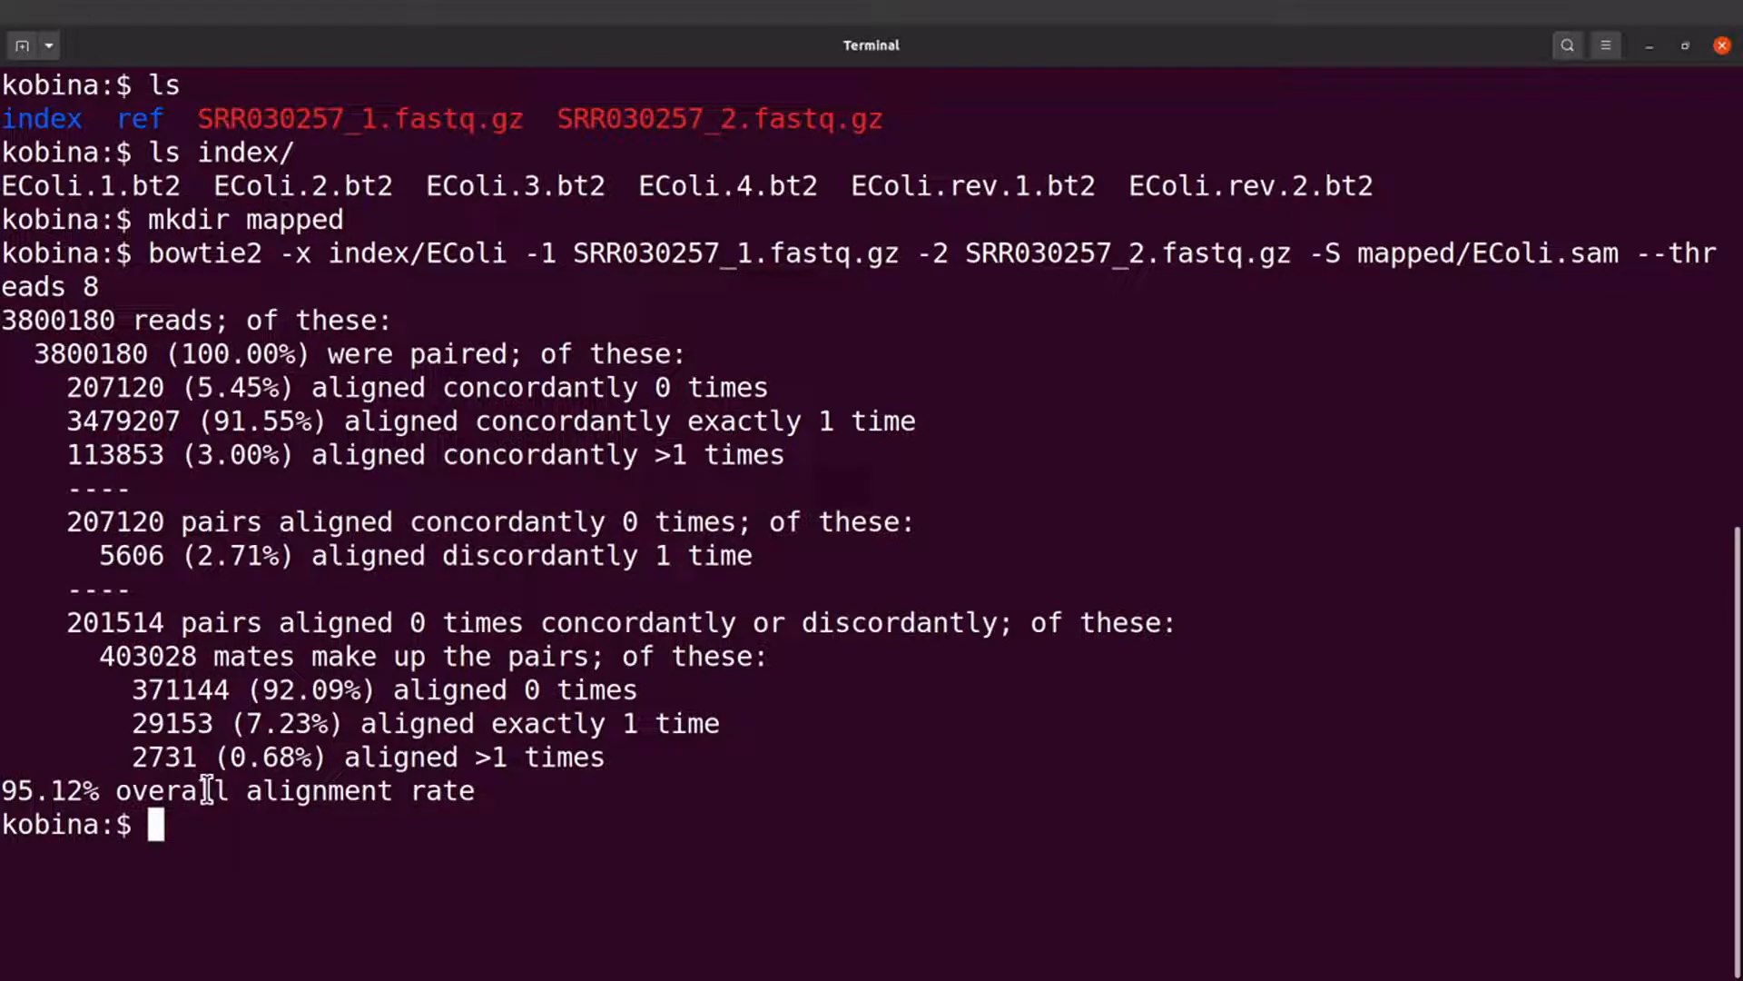
{"action": "mouse_move", "coordinate": [412, 883]}
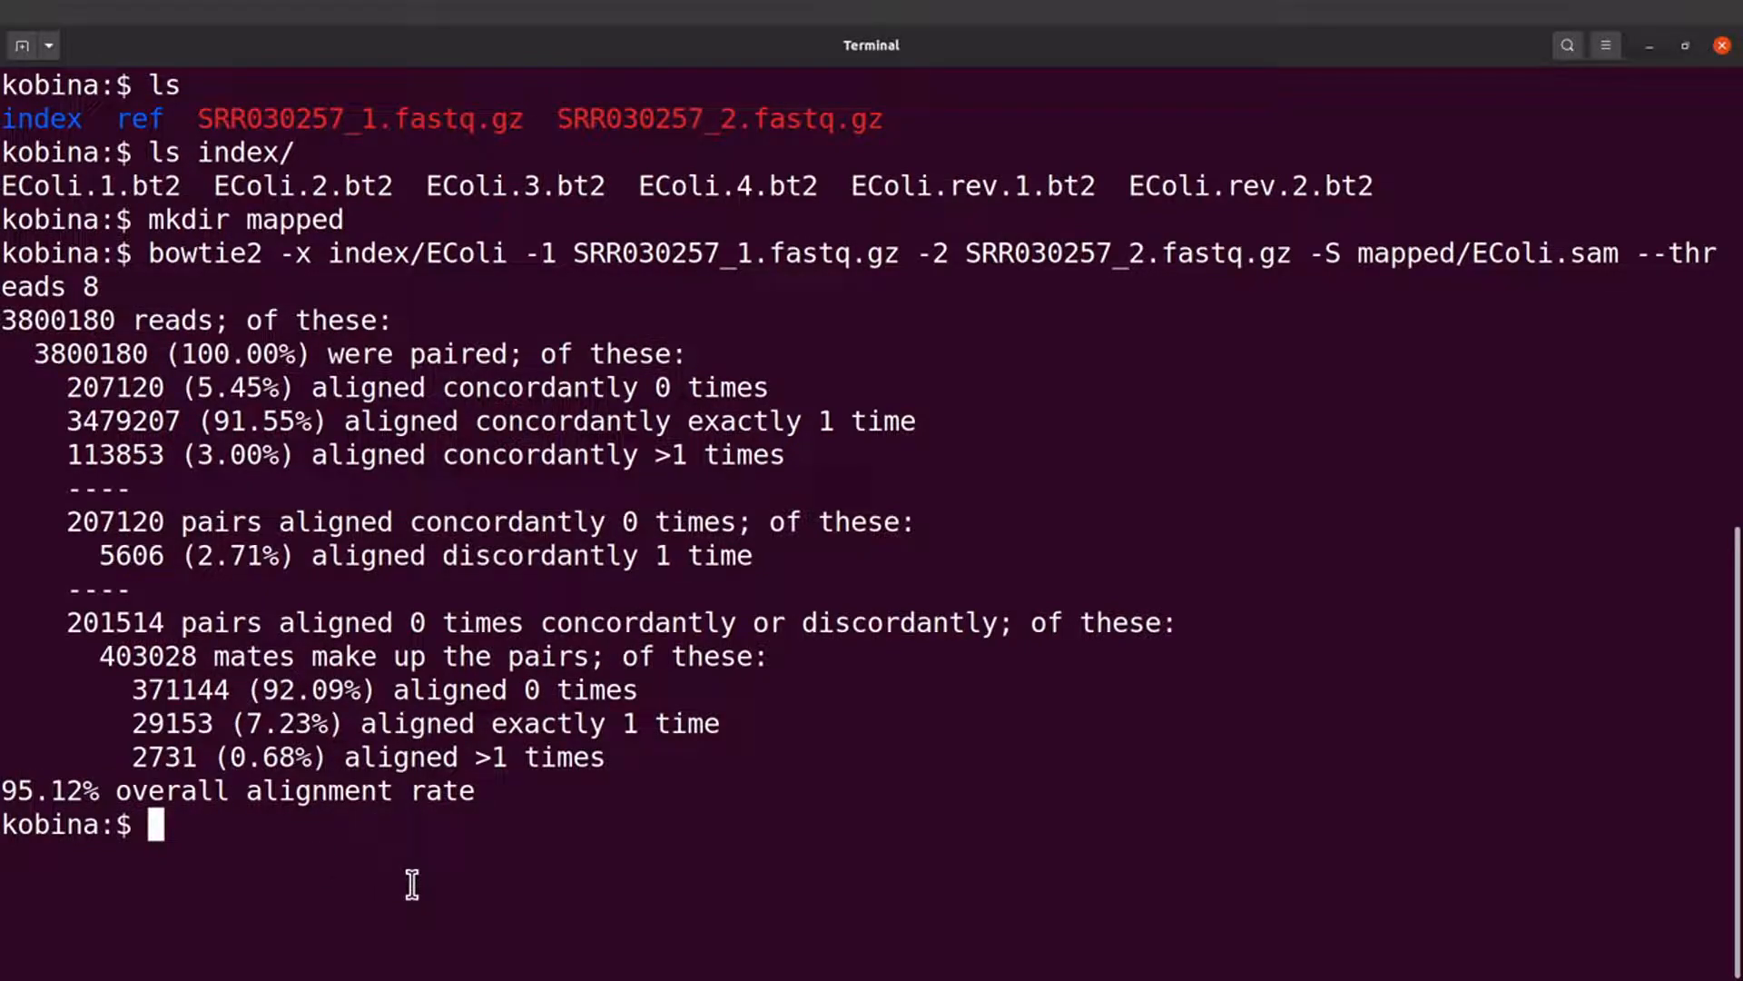